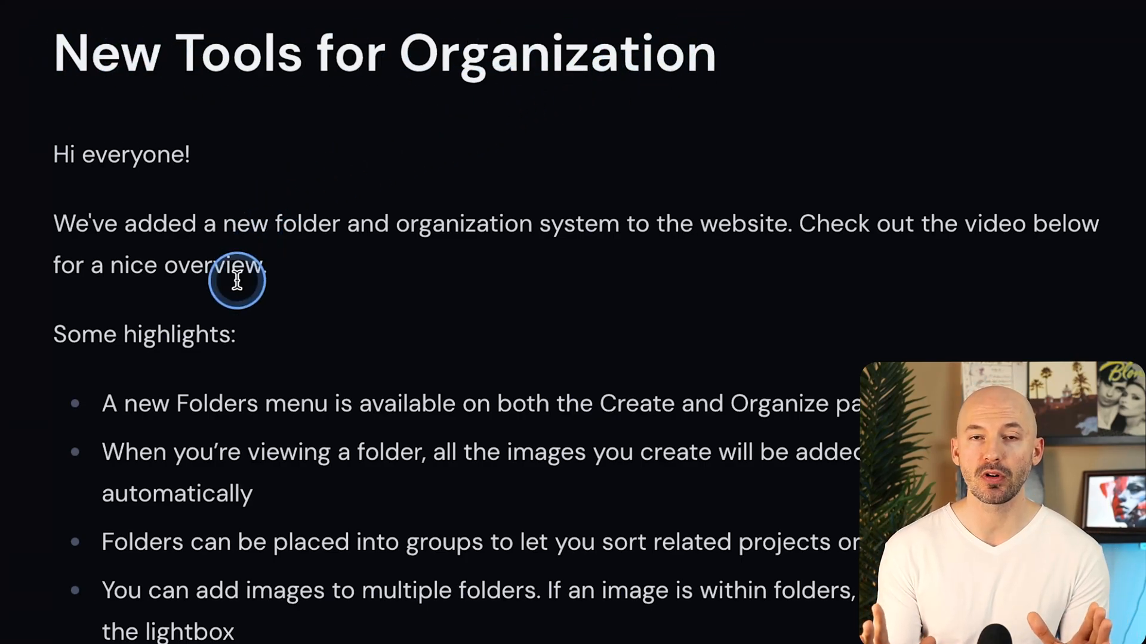
pyautogui.moveTo(612, 397)
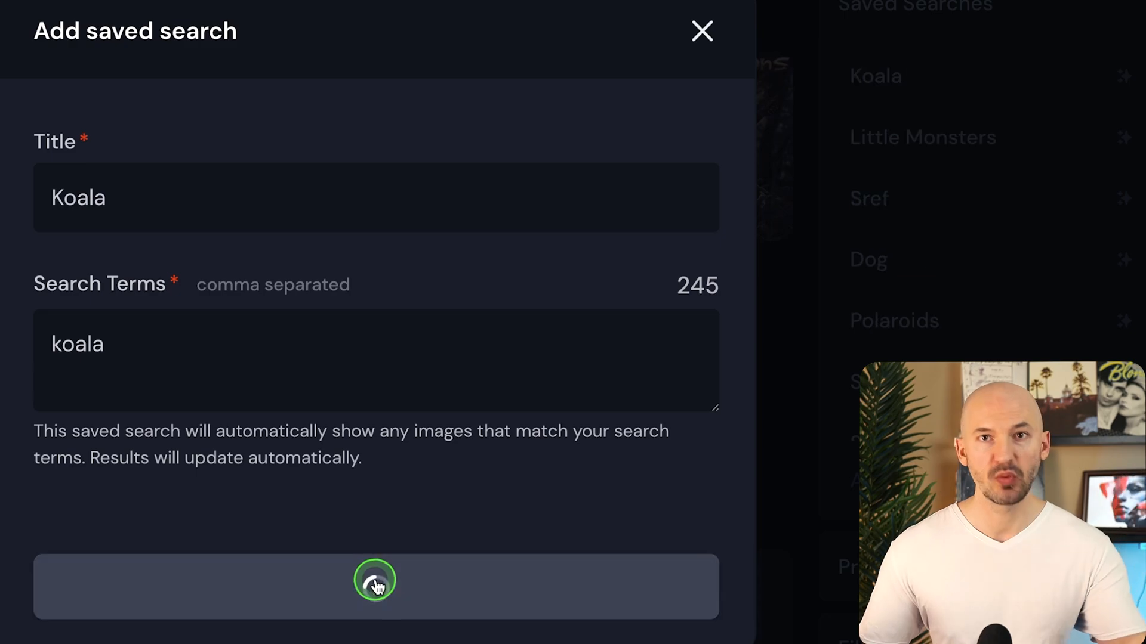
# Save the saved search titled Koala with search term koala
pyautogui.click(375, 586)
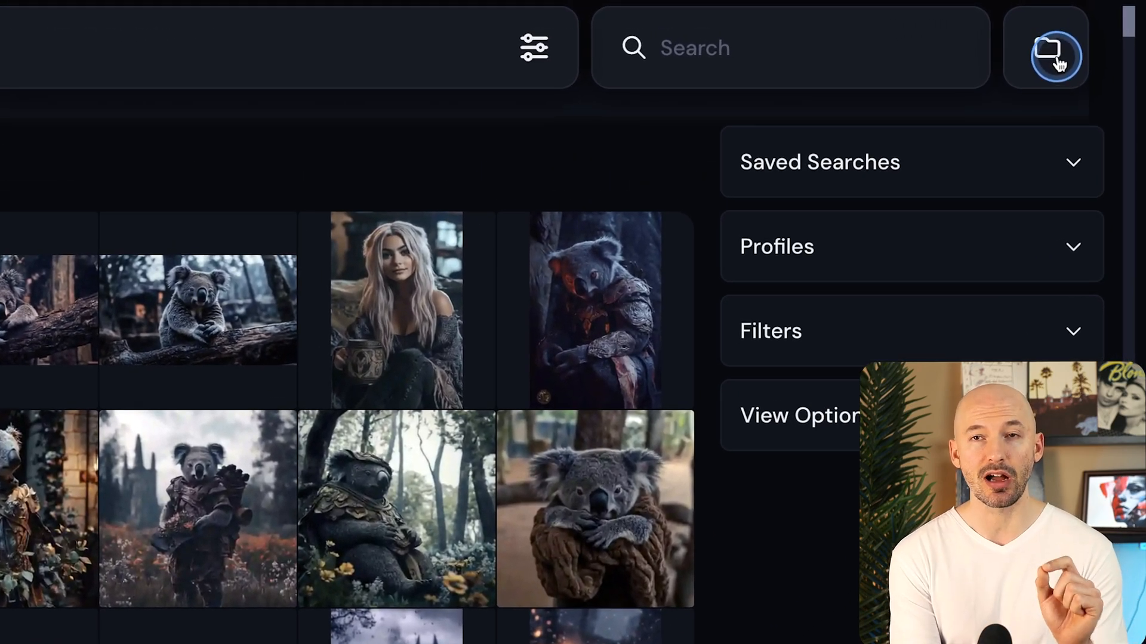
# Show the folder list and open the Dance in the Rains Arms folder's options menu
pyautogui.click(1045, 46)
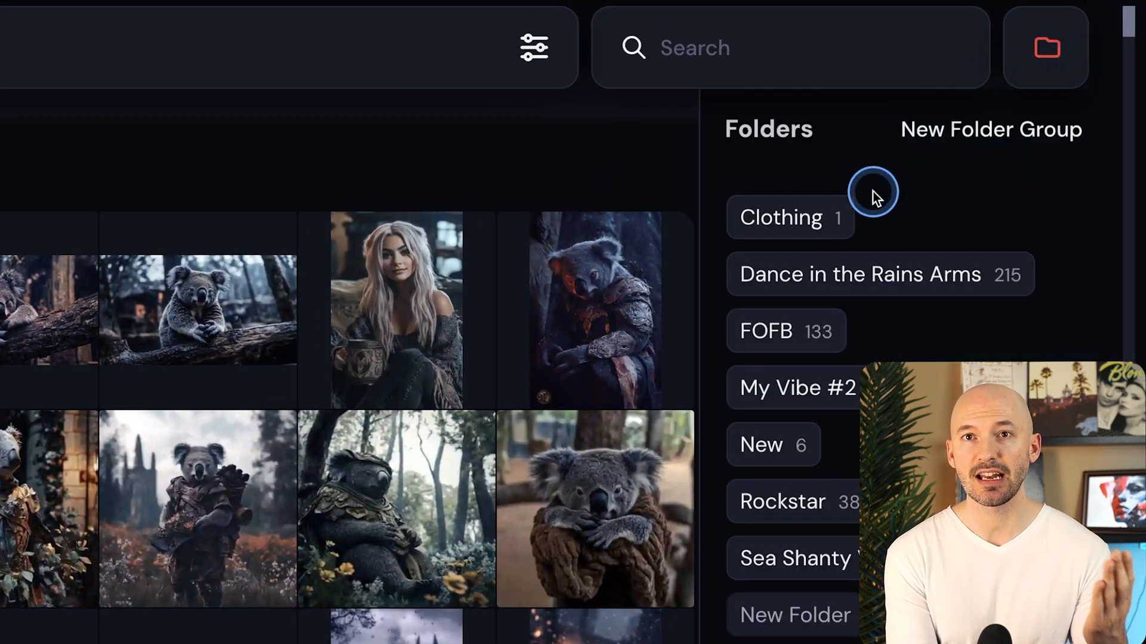
pyautogui.moveTo(939, 227)
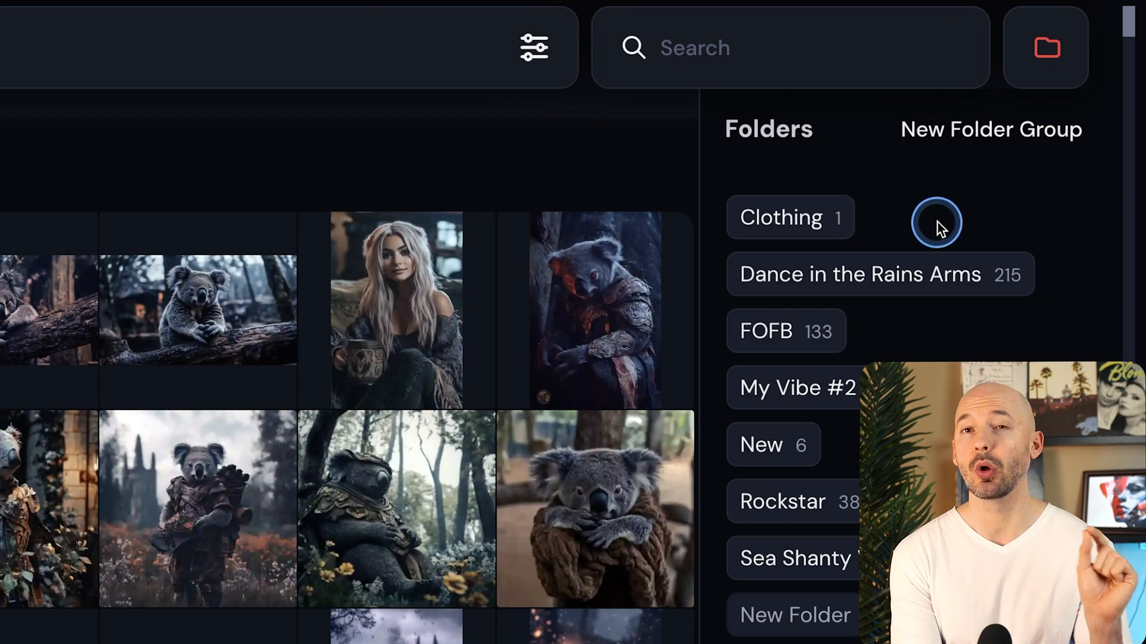
pyautogui.moveTo(1007, 285)
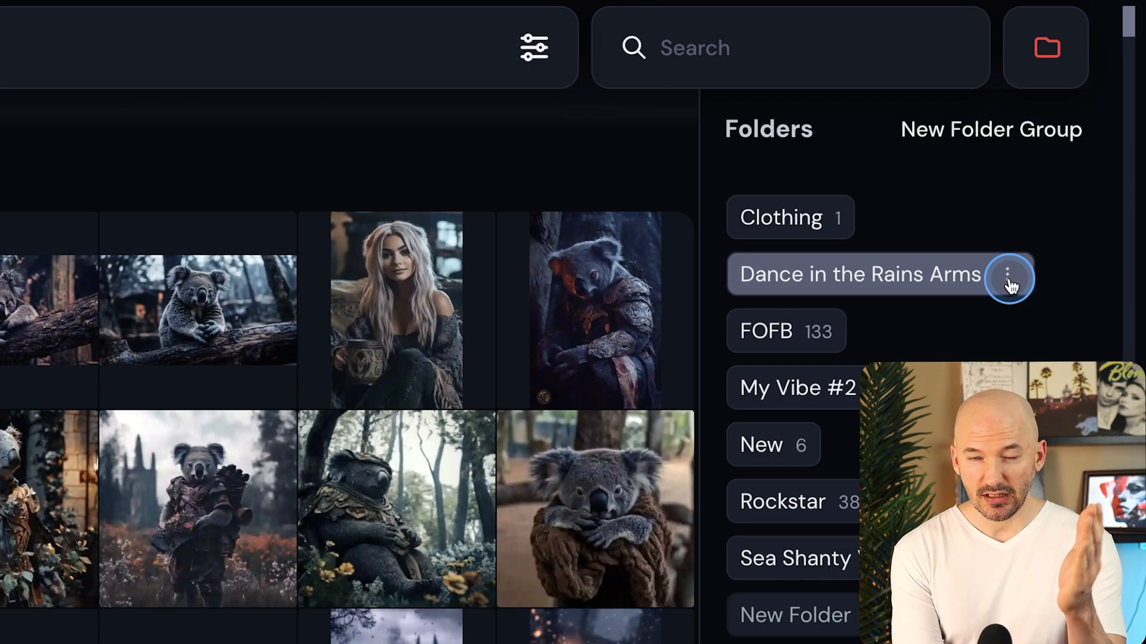
pyautogui.click(1008, 273)
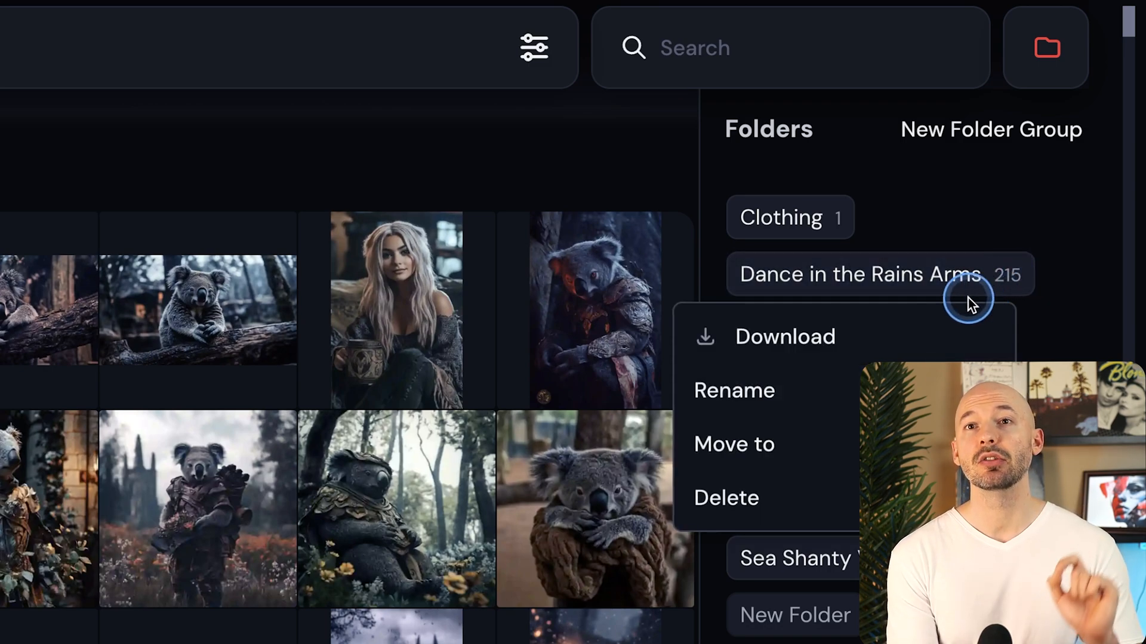
pyautogui.moveTo(946, 332)
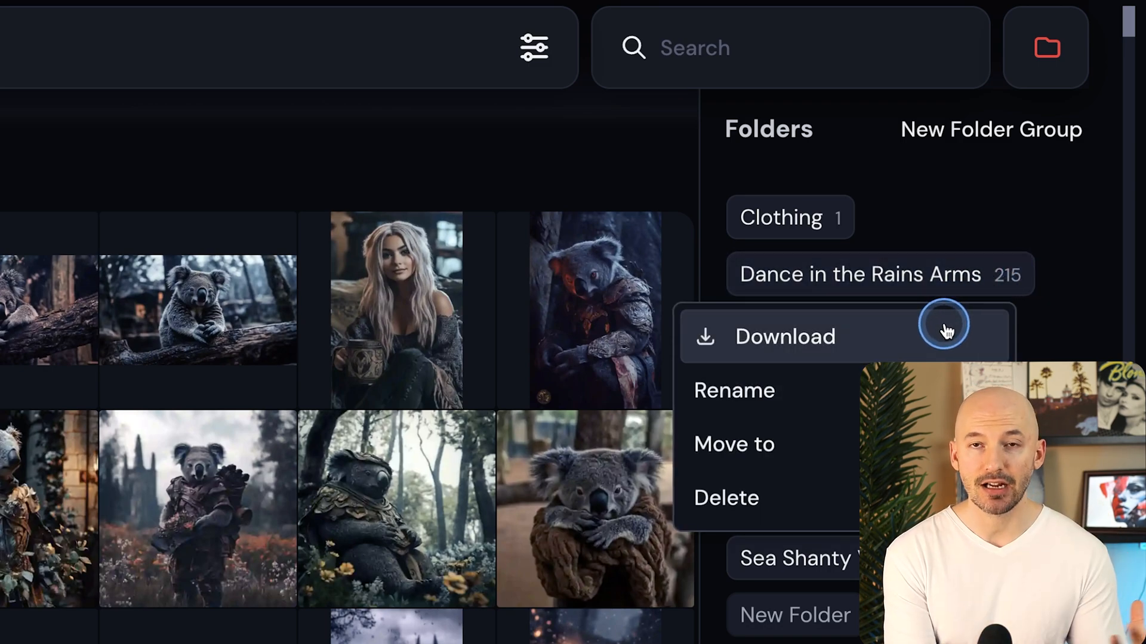
pyautogui.moveTo(840, 417)
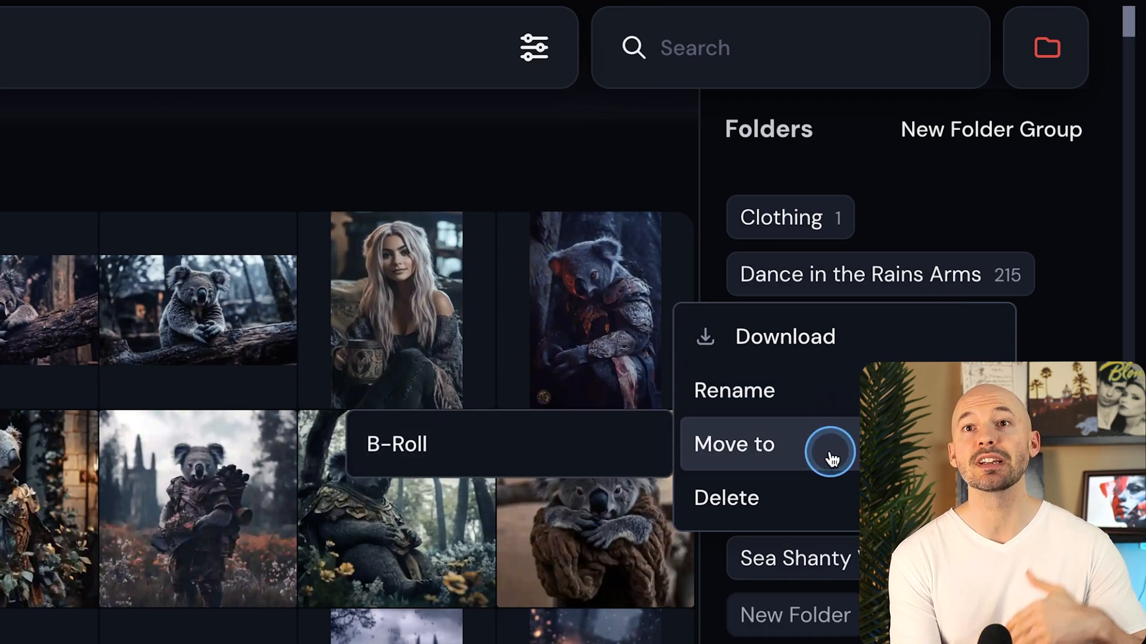
pyautogui.moveTo(855, 504)
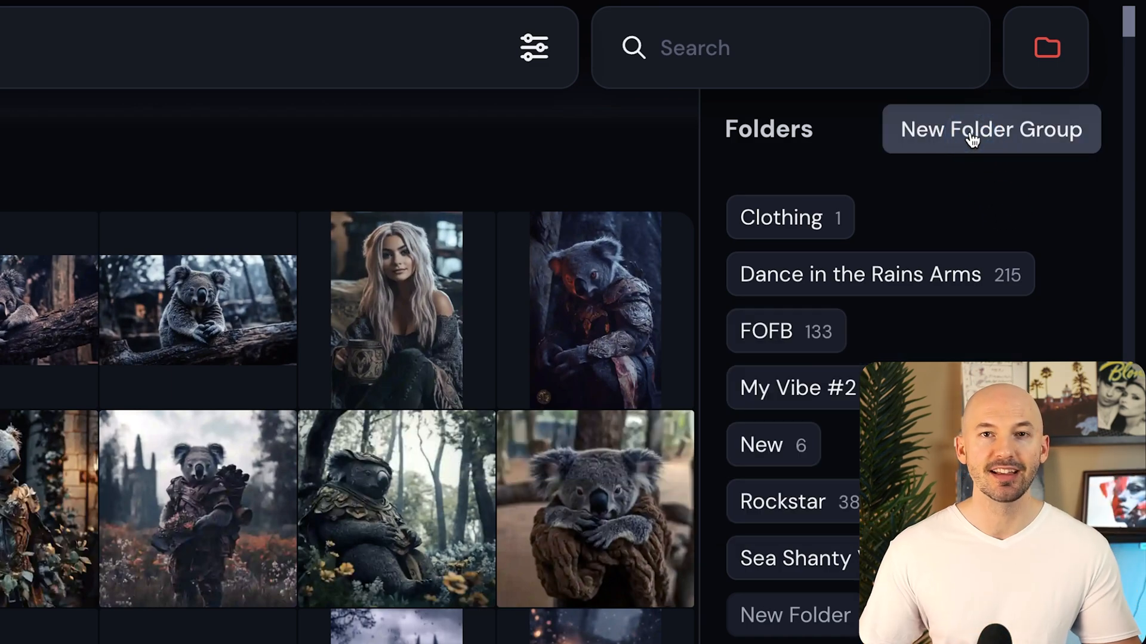
pyautogui.click(977, 131)
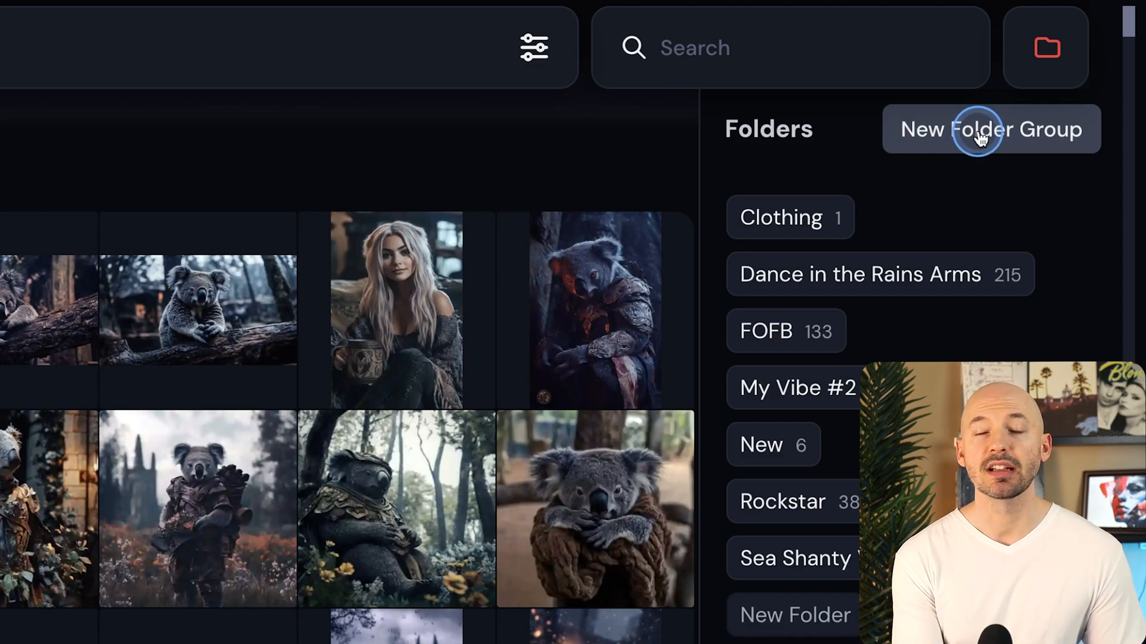
pyautogui.click(990, 129)
pyautogui.write('B-Roll')
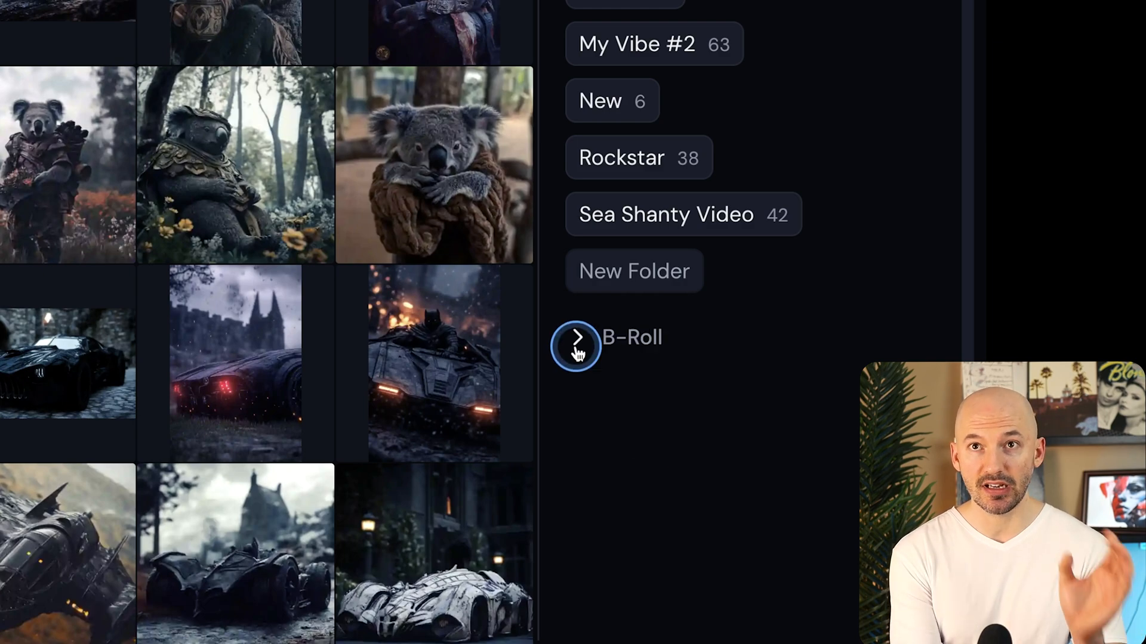
pyautogui.click(577, 336)
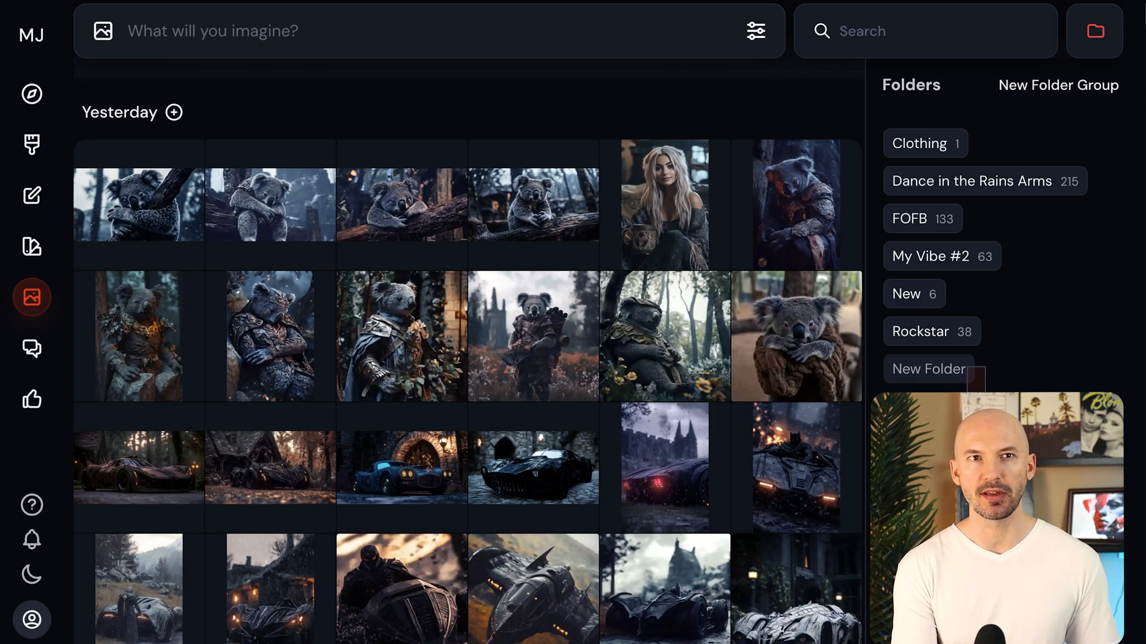
# From the Create page's folder list, add a new folder named 'Big Shiny Tune'
pyautogui.click(1095, 31)
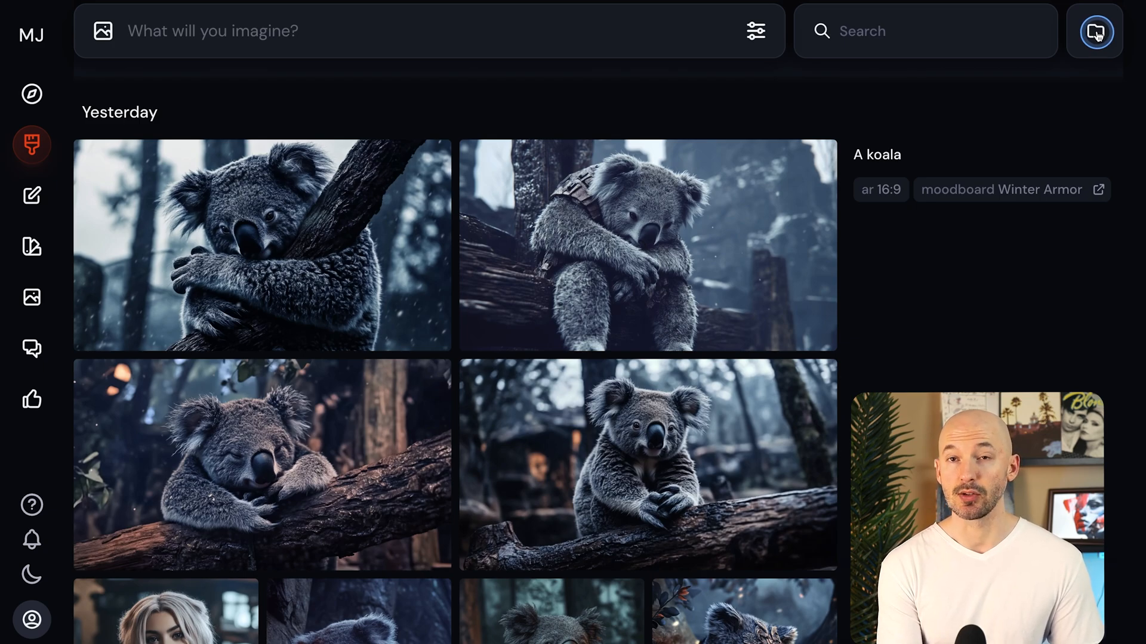
pyautogui.click(1094, 30)
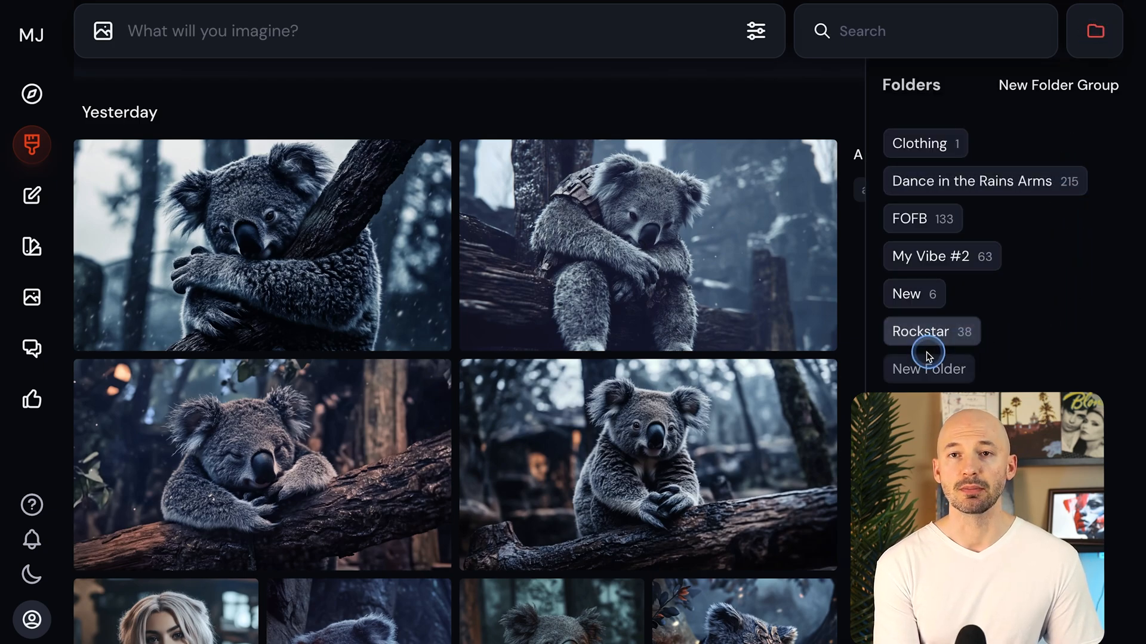
pyautogui.click(929, 368)
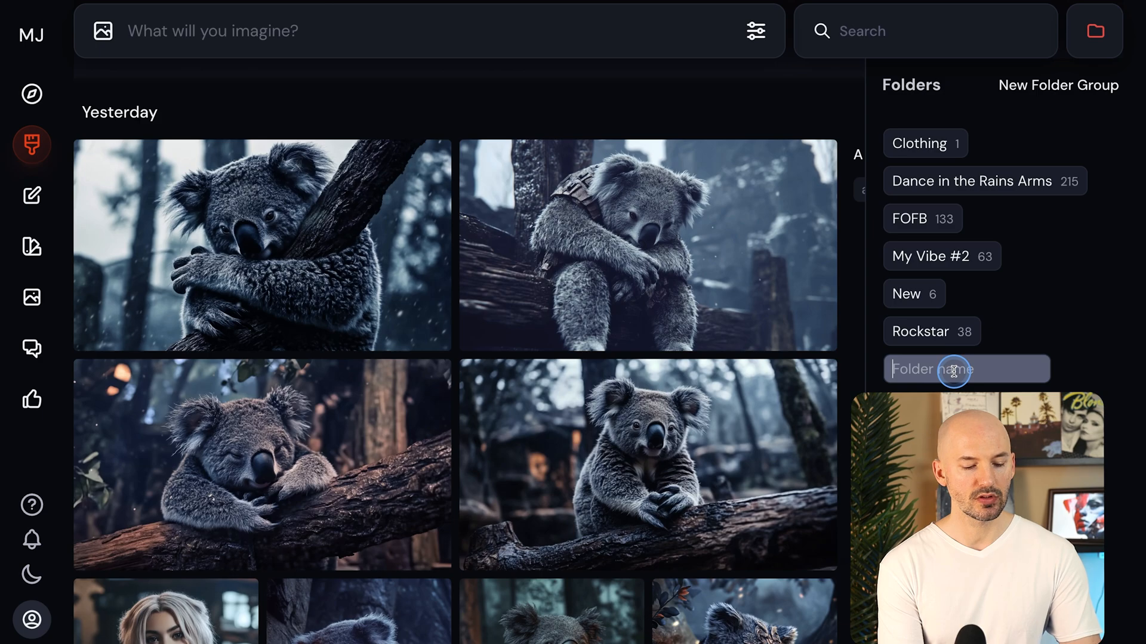
pyautogui.write('Big Shiny Tune')
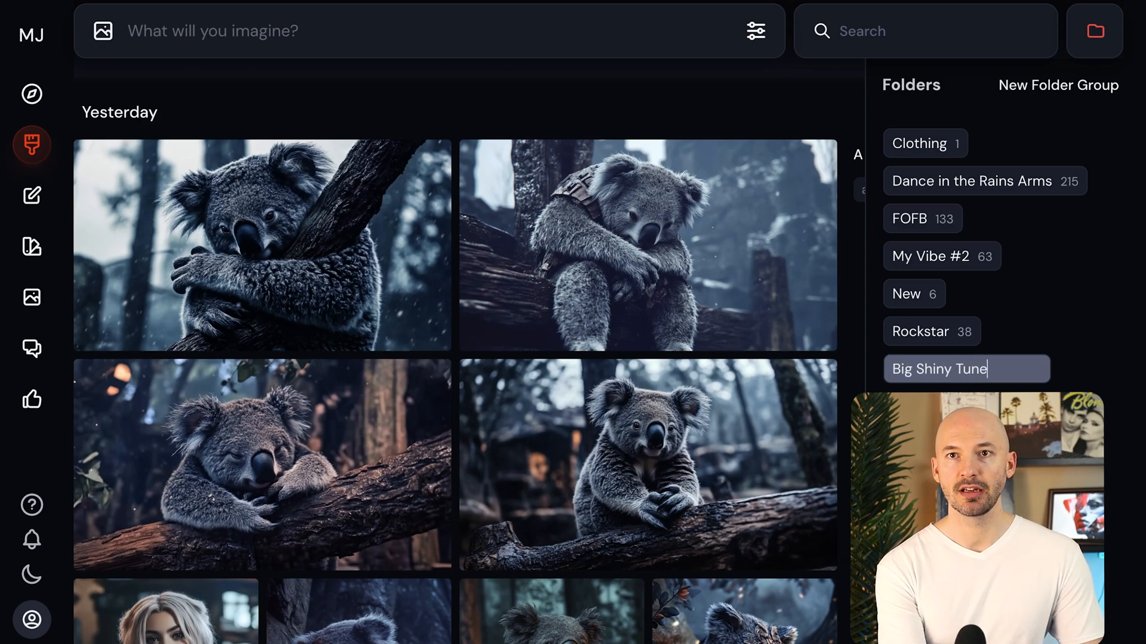
pyautogui.press('Return')
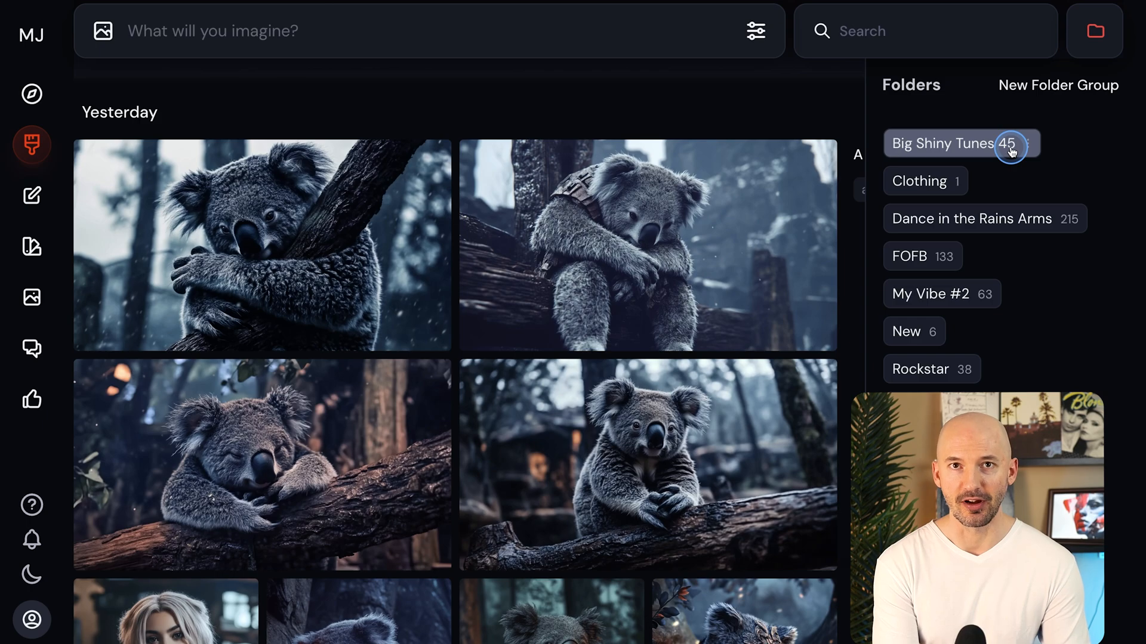
pyautogui.moveTo(979, 144)
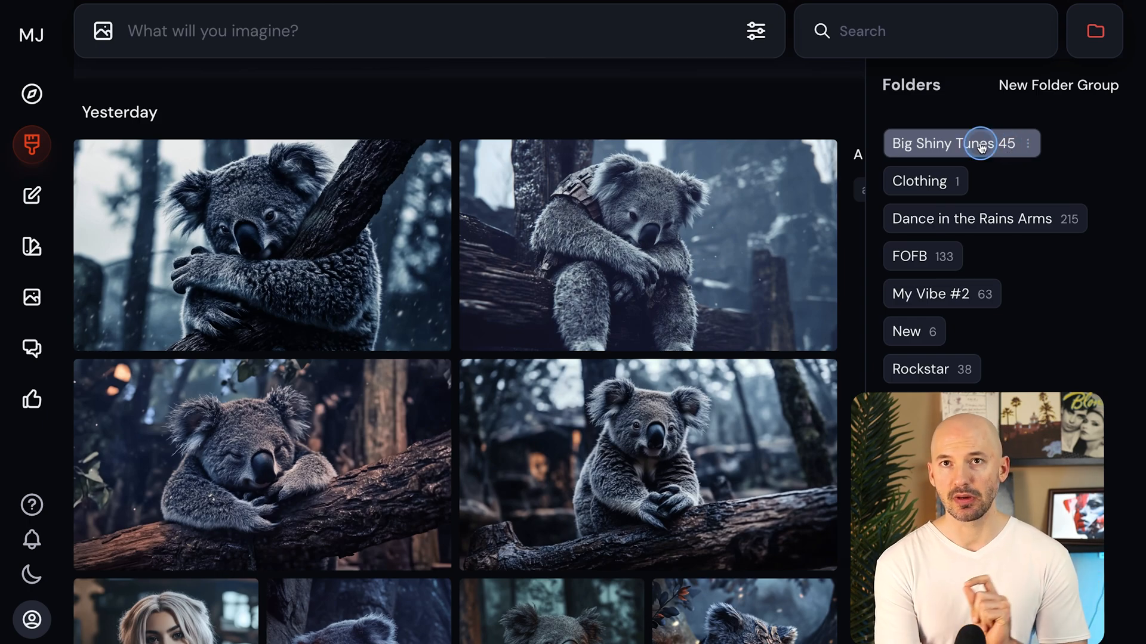
# Open the Big Shiny Tunes 45 folder and begin the prompt with 'Cov'
pyautogui.click(950, 143)
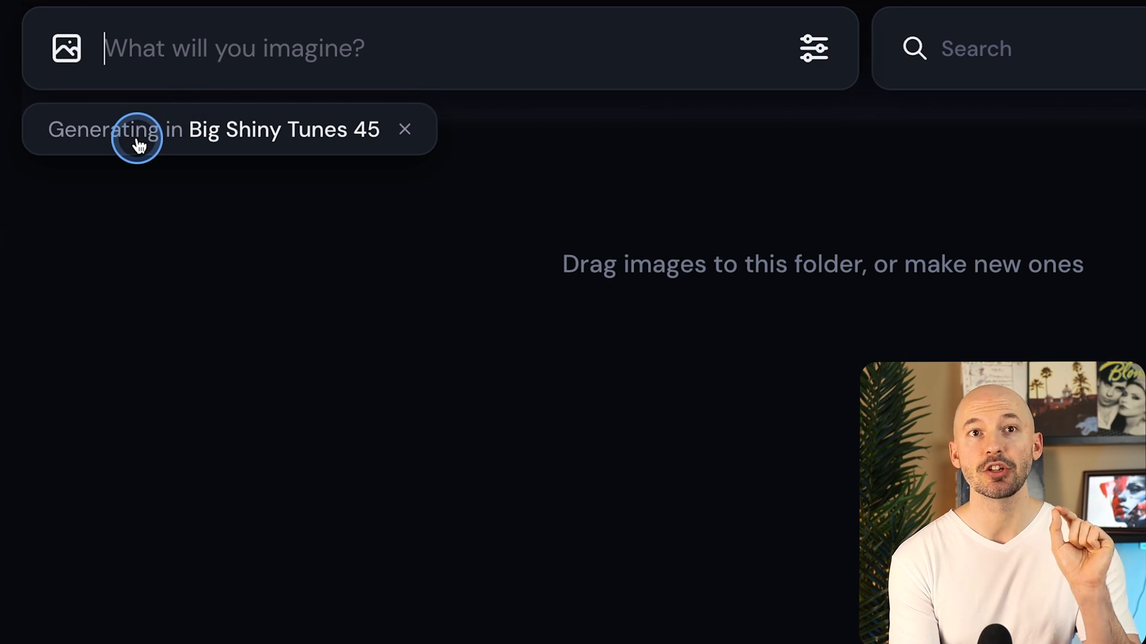
pyautogui.moveTo(184, 139)
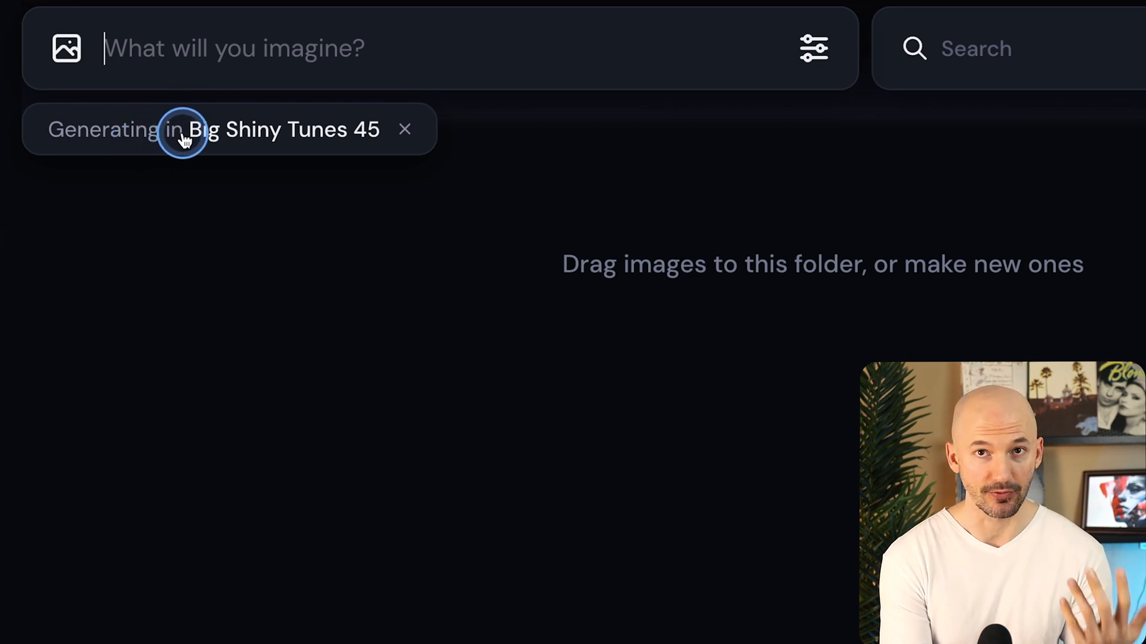
pyautogui.write('Cov')
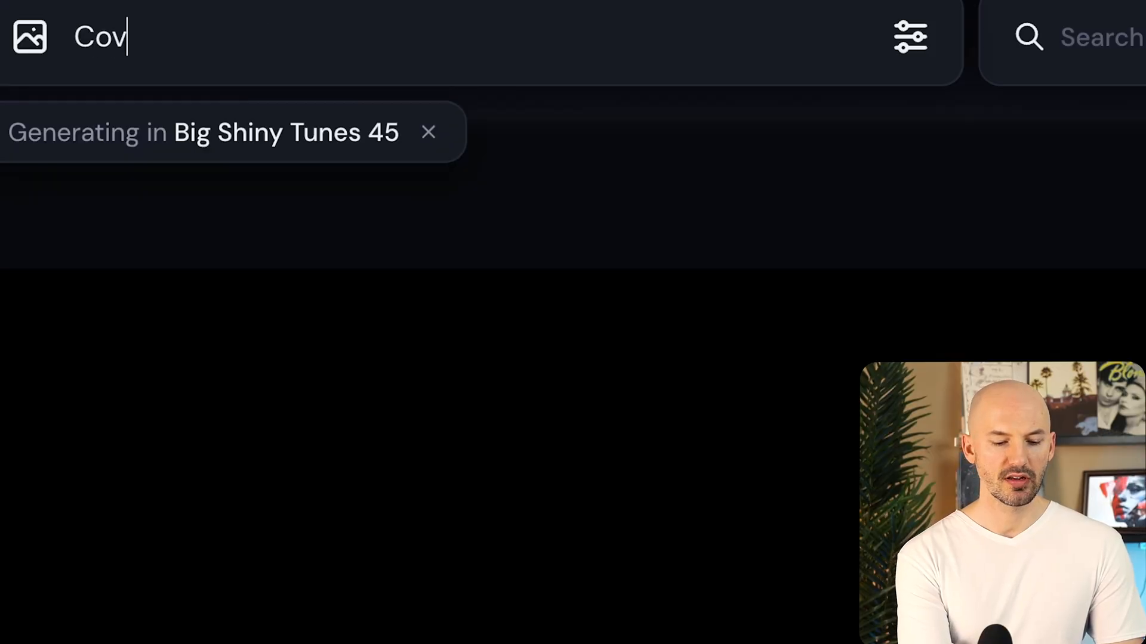
# Finish the prompt: cover art for rock metal album, koala on a mission, called 'Koalafications'
pyautogui.write('er art for')
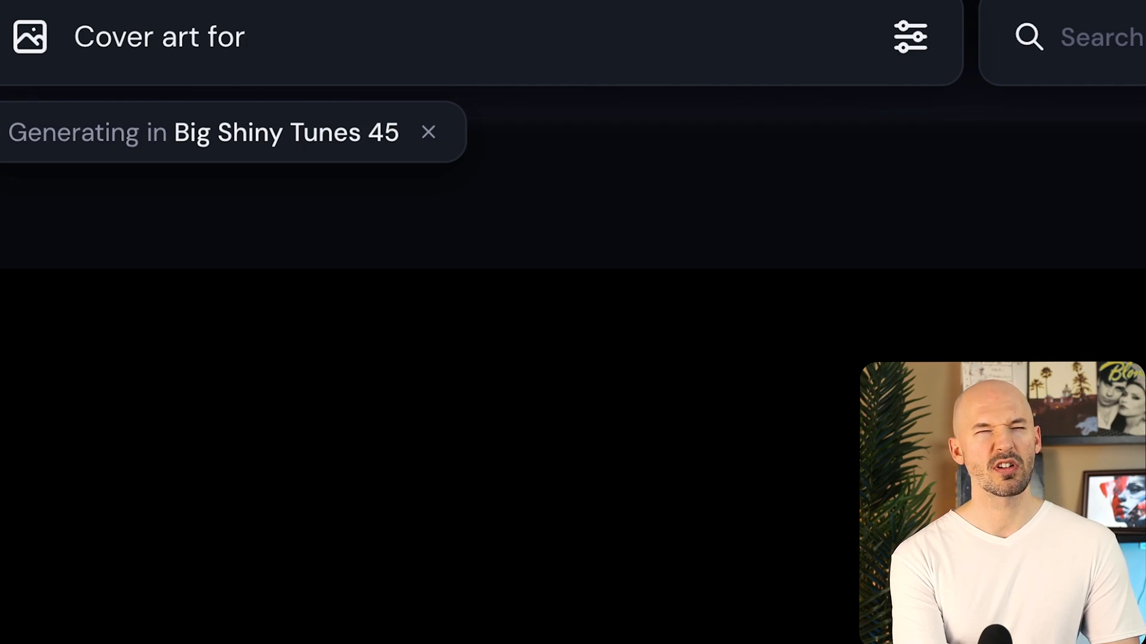
pyautogui.write('rock metal albu')
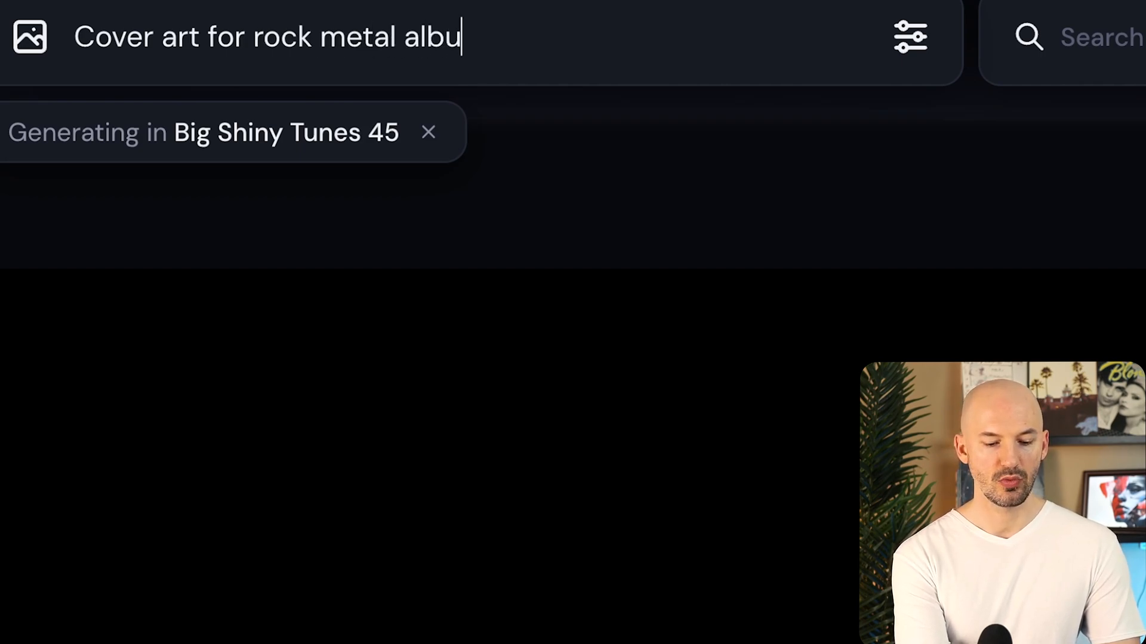
pyautogui.write('m, a koala on a miss')
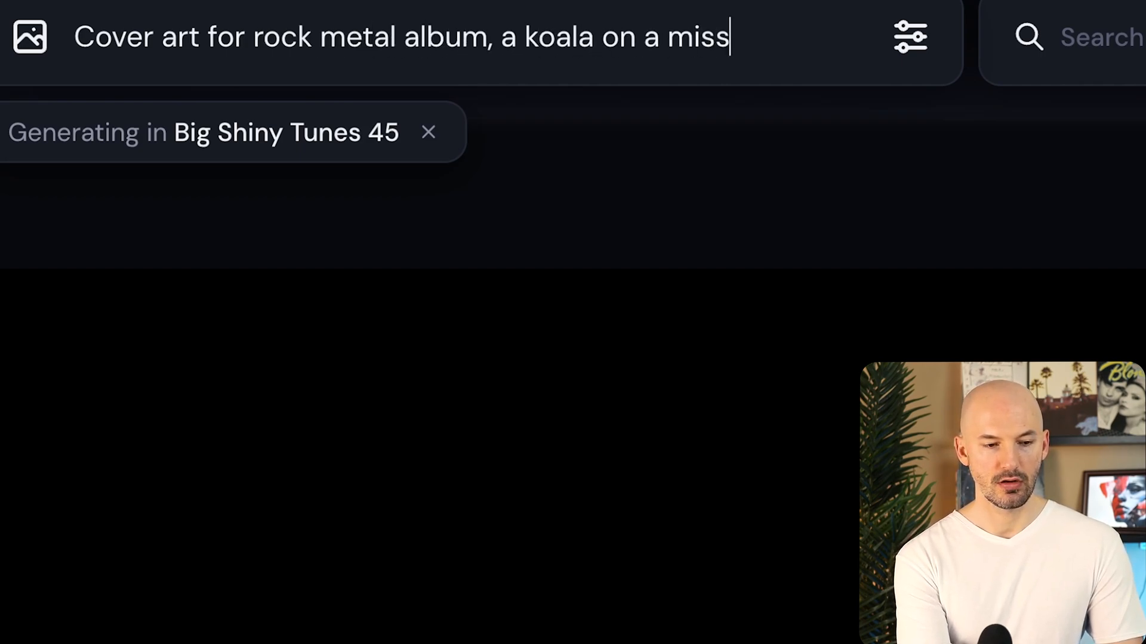
pyautogui.write('ion, the album is cal')
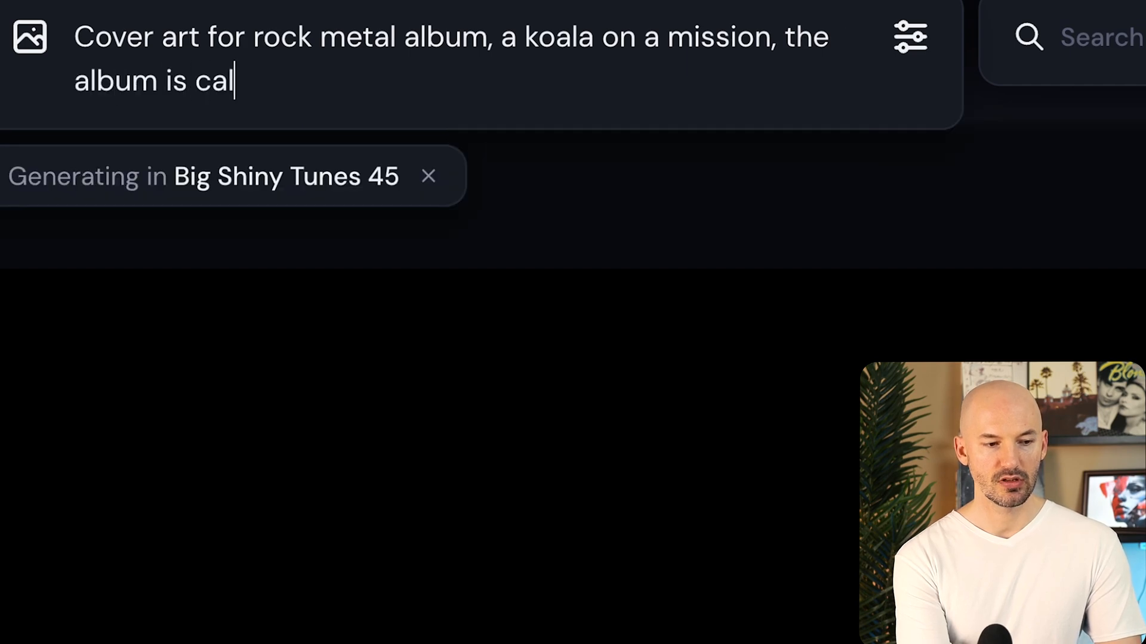
pyautogui.write('led "')
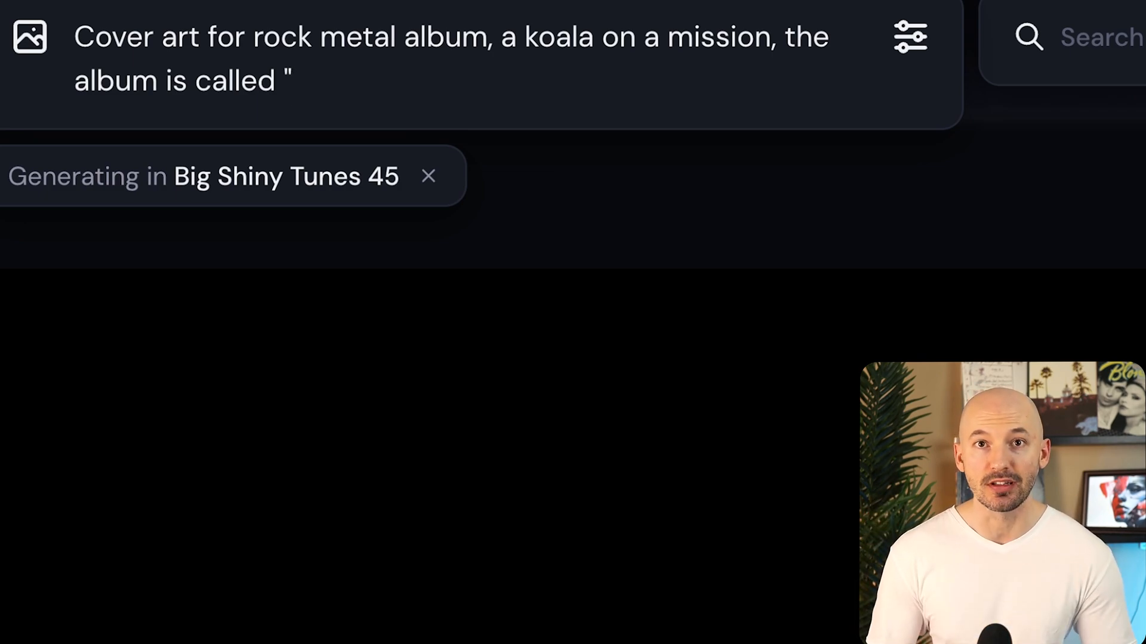
pyautogui.write('Koalafications')
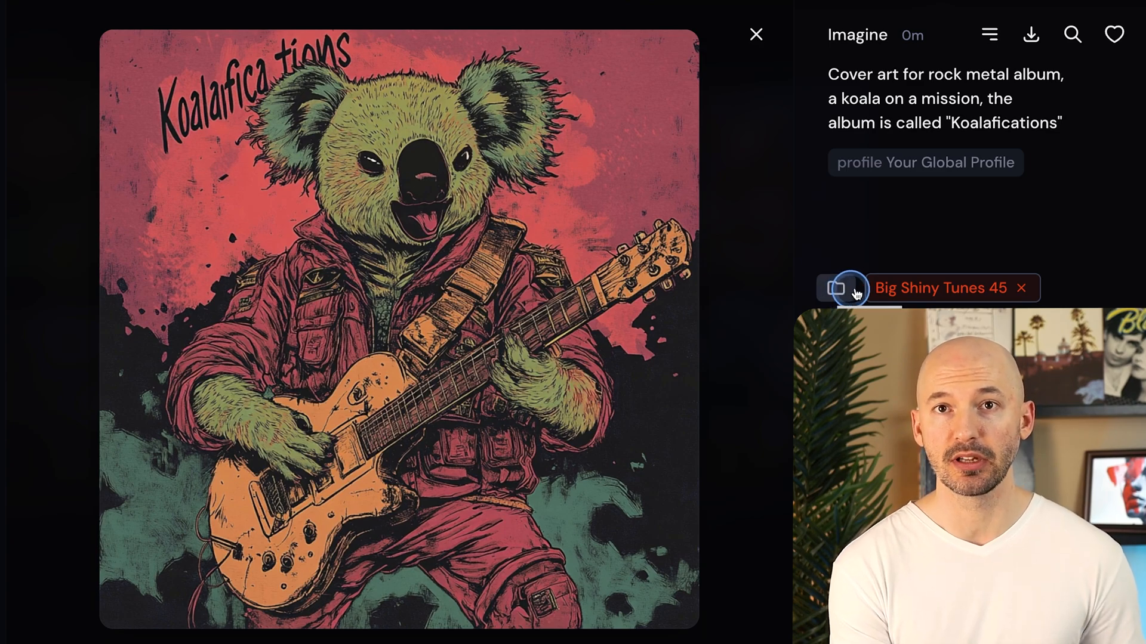
pyautogui.moveTo(909, 299)
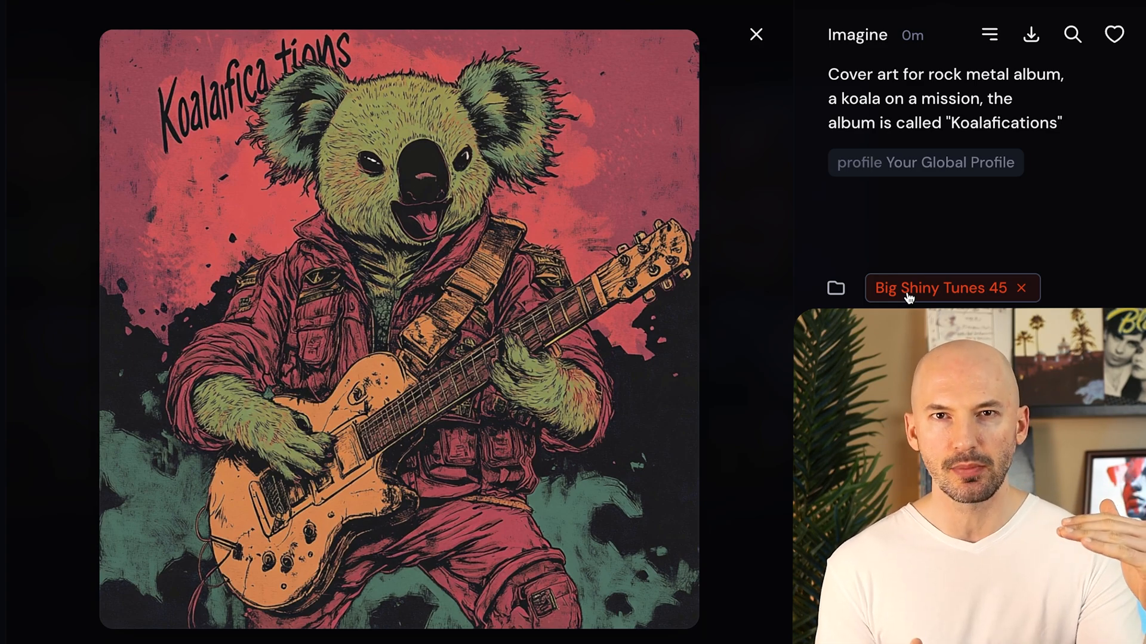
# Close the cover art, exit the folder view, and right-click the armoured koala image
pyautogui.click(756, 35)
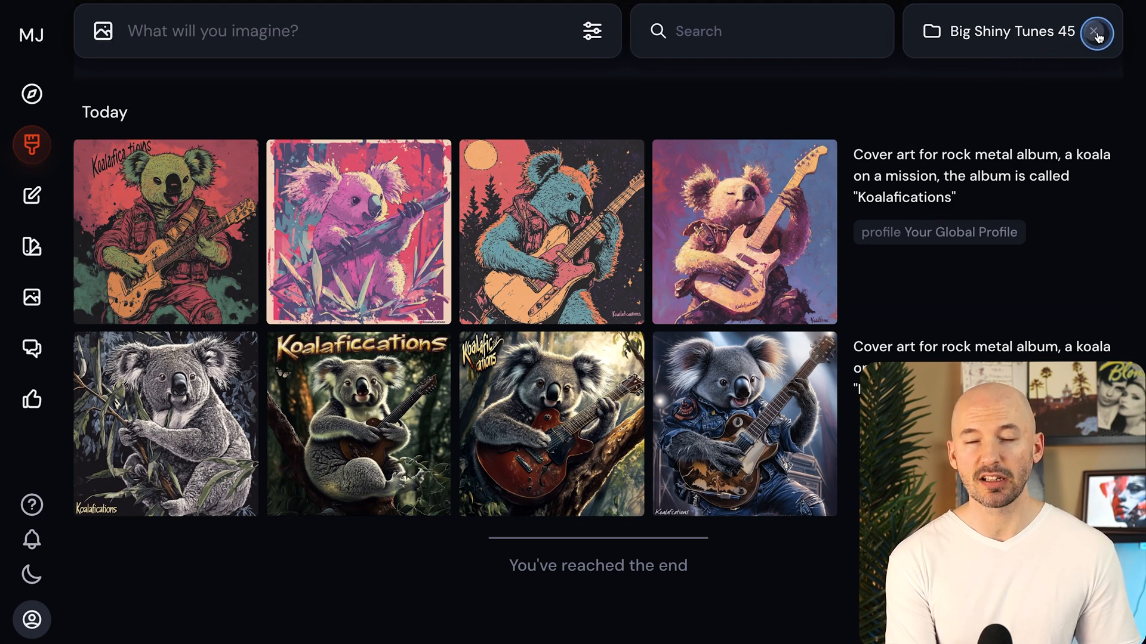
pyautogui.click(1095, 30)
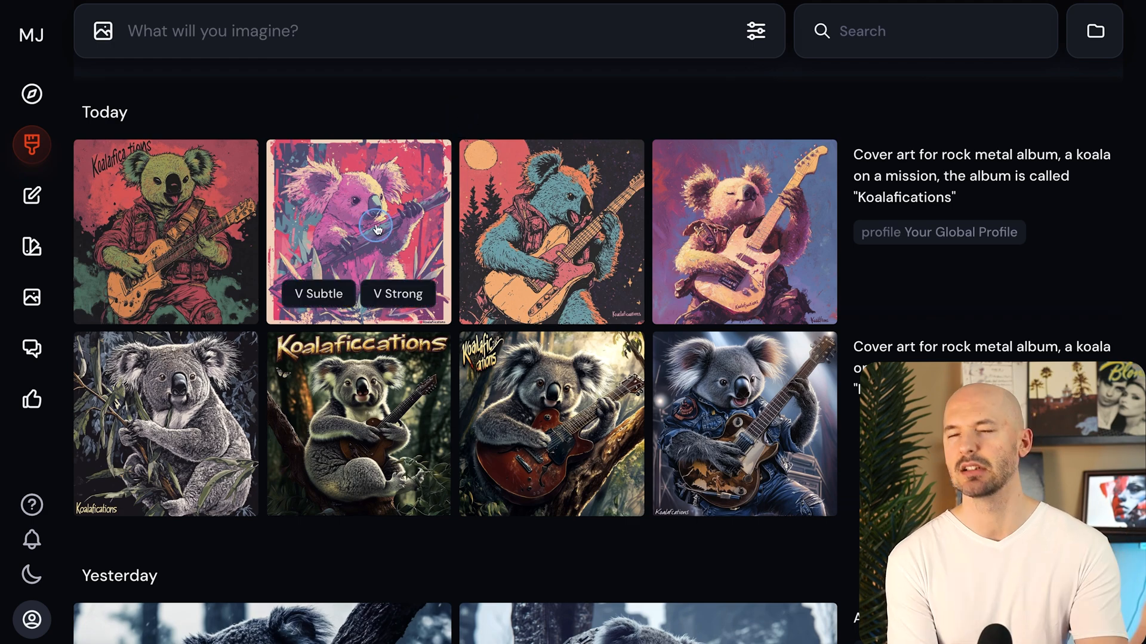
pyautogui.scroll(-3)
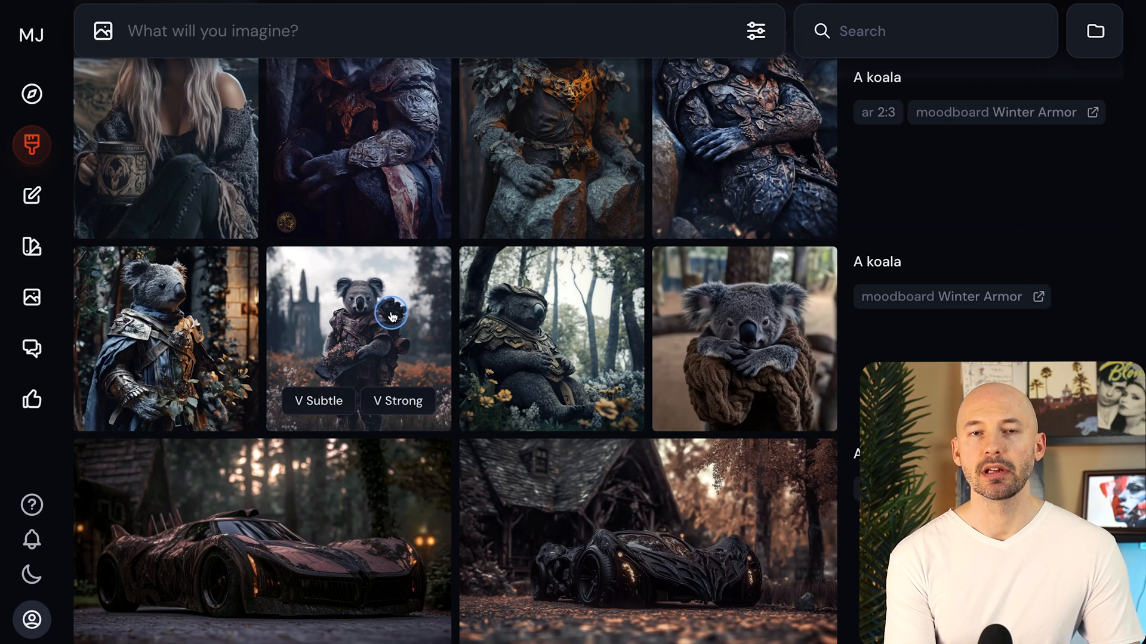
pyautogui.rightClick(391, 316)
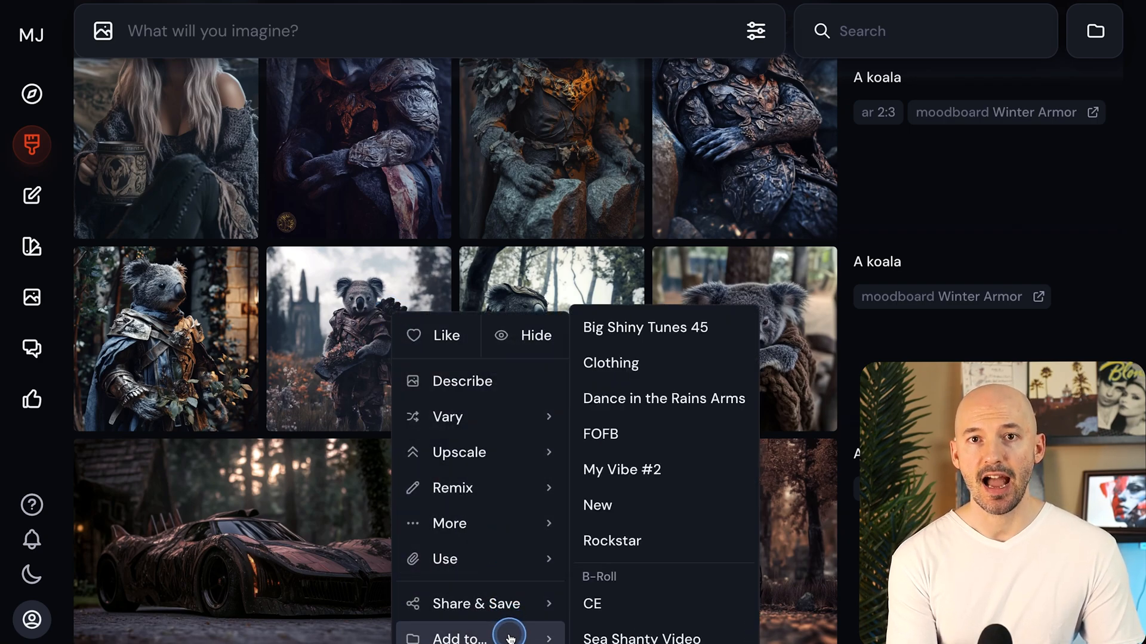
pyautogui.moveTo(663, 469)
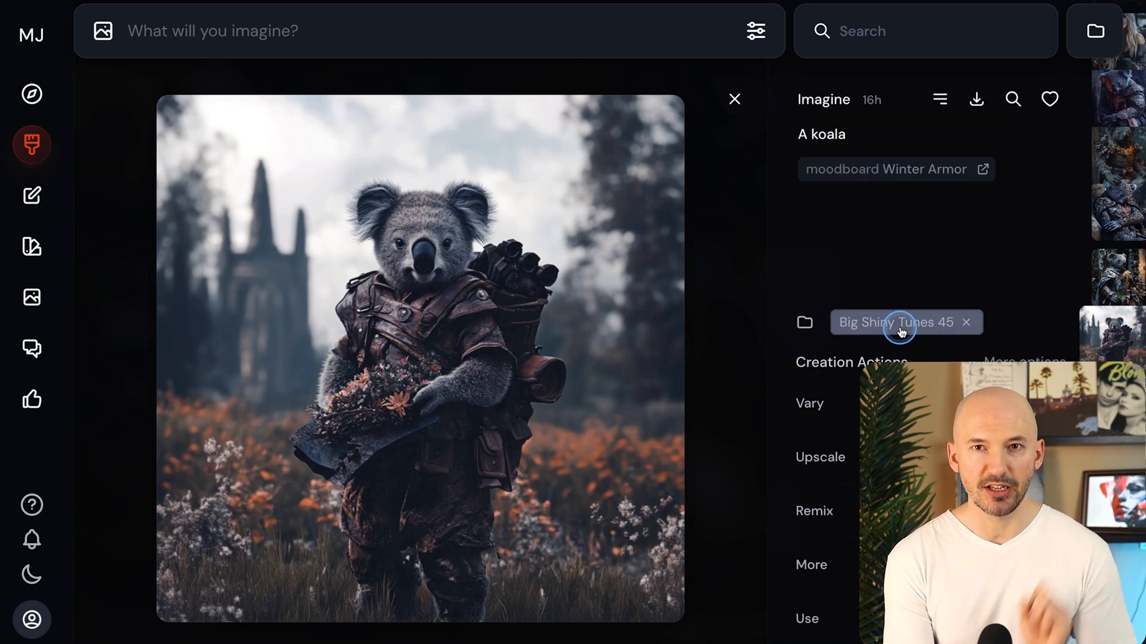
# Add the armored koala in the flower field to Big Shiny Tunes 45
pyautogui.click(735, 98)
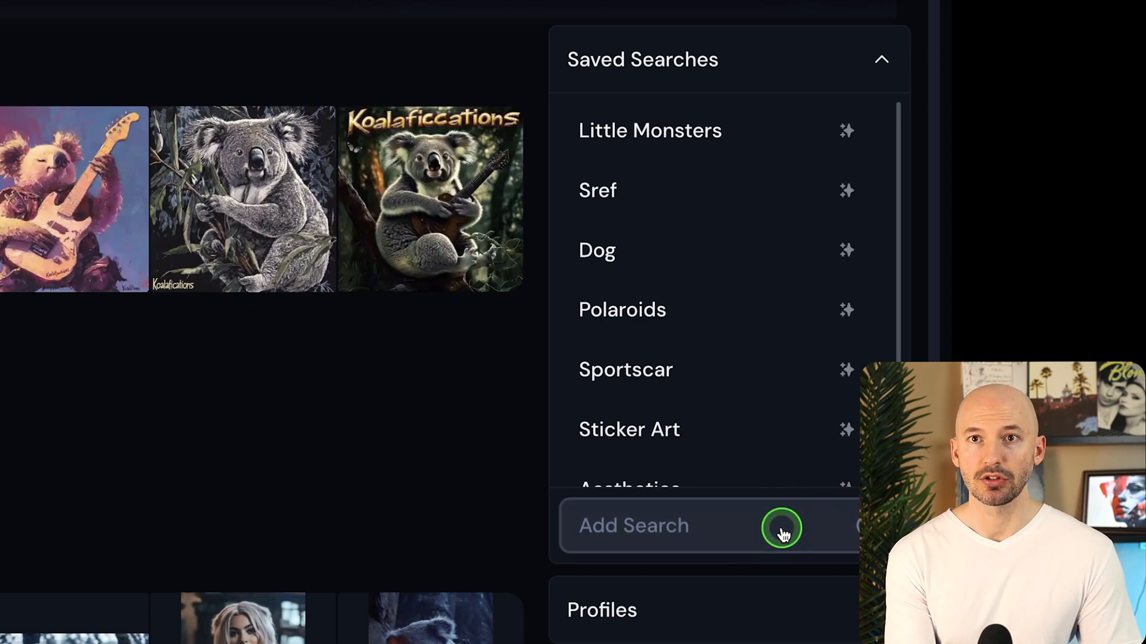
# Create the Koala saved search for 'koala' and view its matching images
pyautogui.click(782, 526)
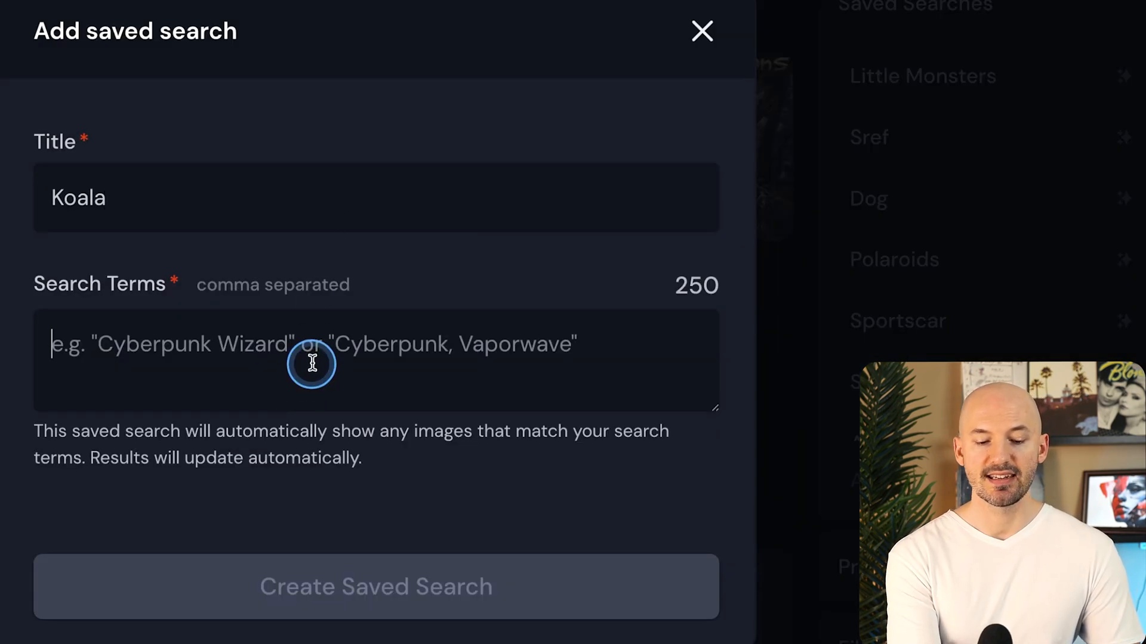
pyautogui.write('koala')
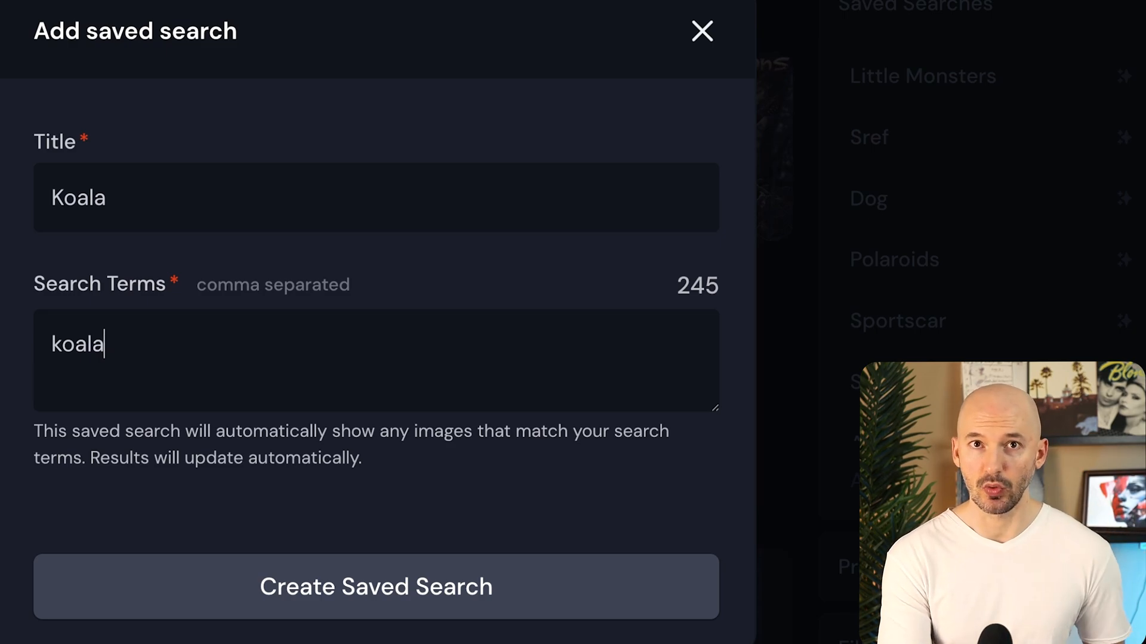
pyautogui.click(375, 586)
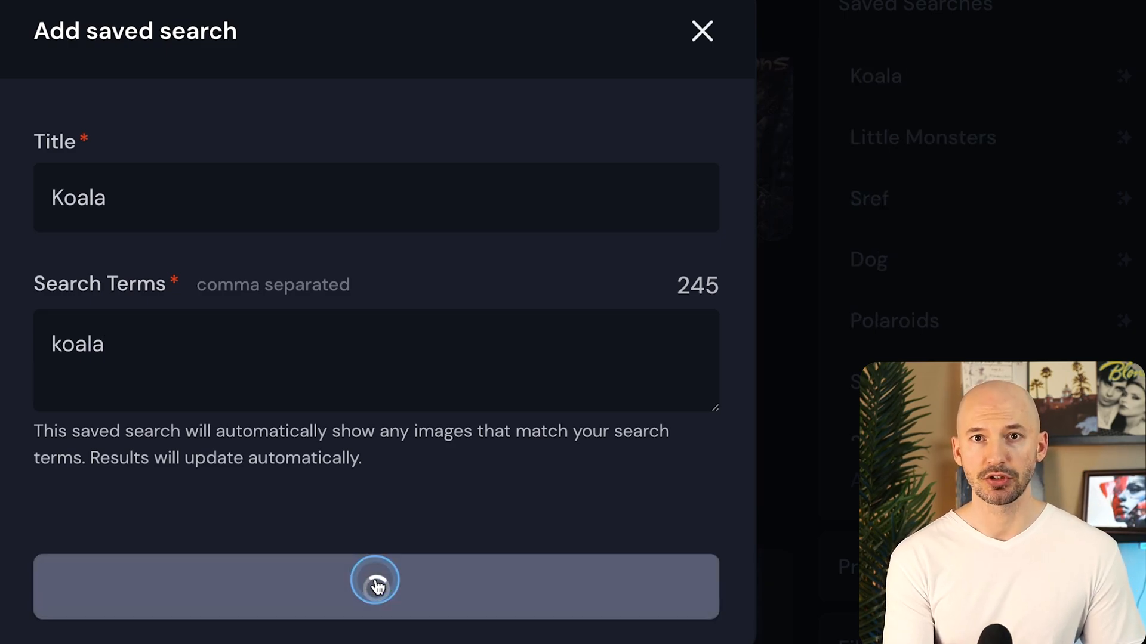
pyautogui.click(375, 586)
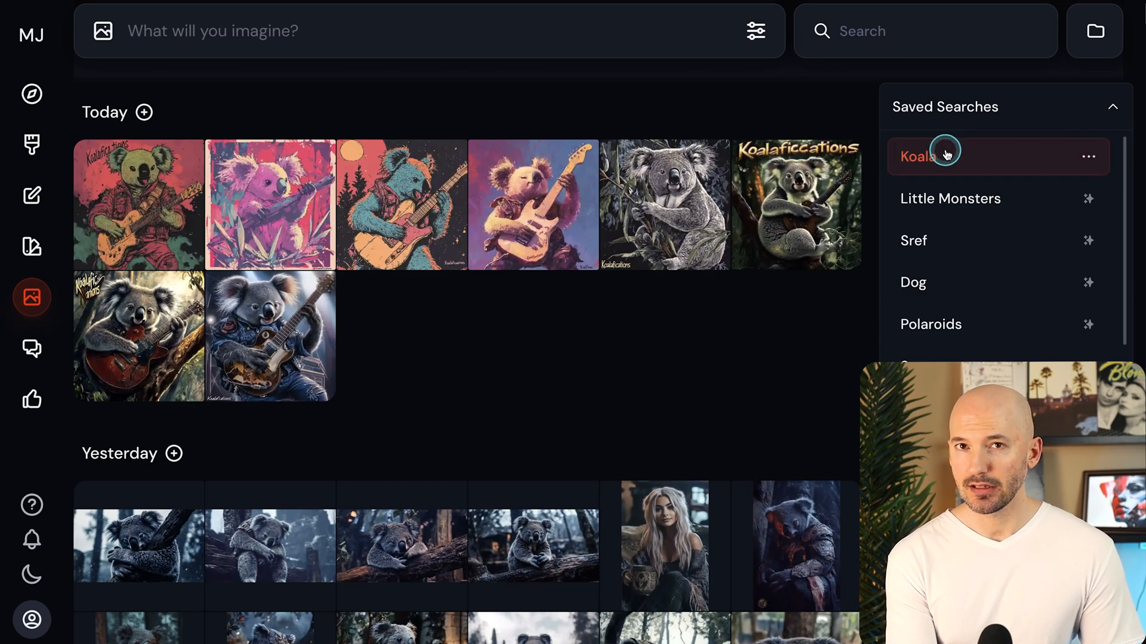
pyautogui.click(918, 157)
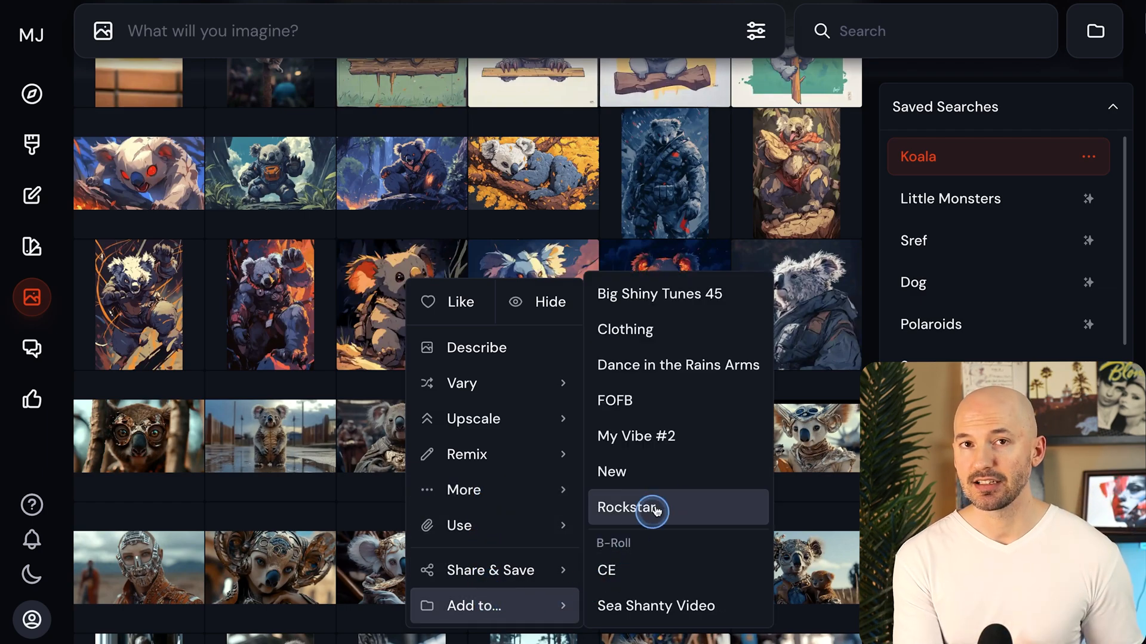
# Select six armored koala images and show the Folders list
pyautogui.click(629, 507)
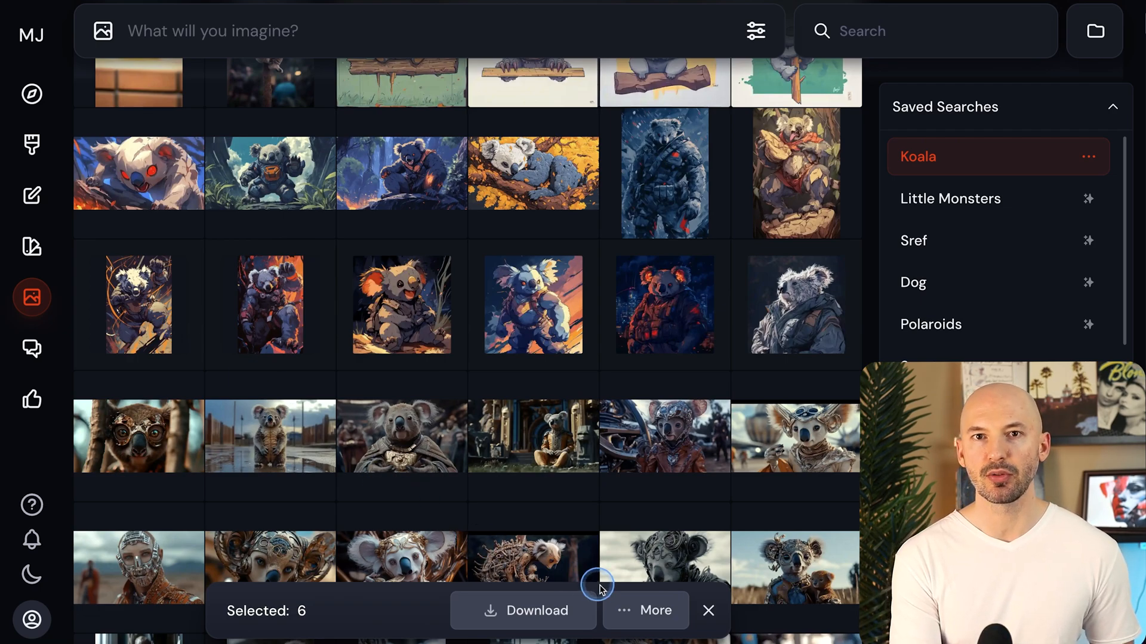
pyautogui.click(645, 610)
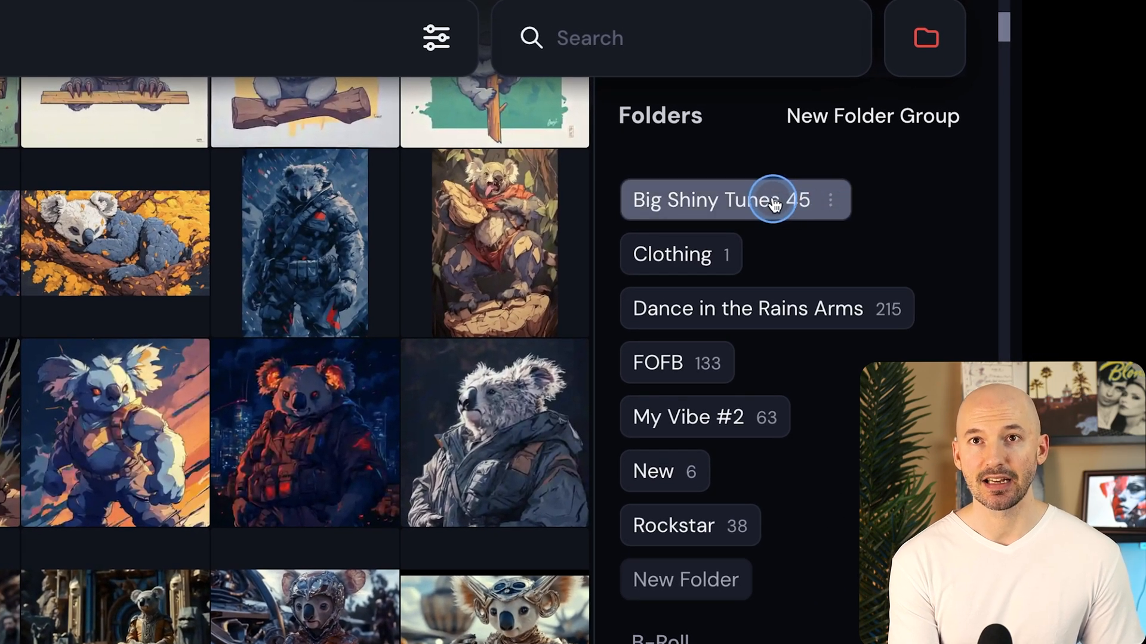
# Filter the gallery to Big Shiny Tunes 45, now holding 15 images
pyautogui.click(735, 199)
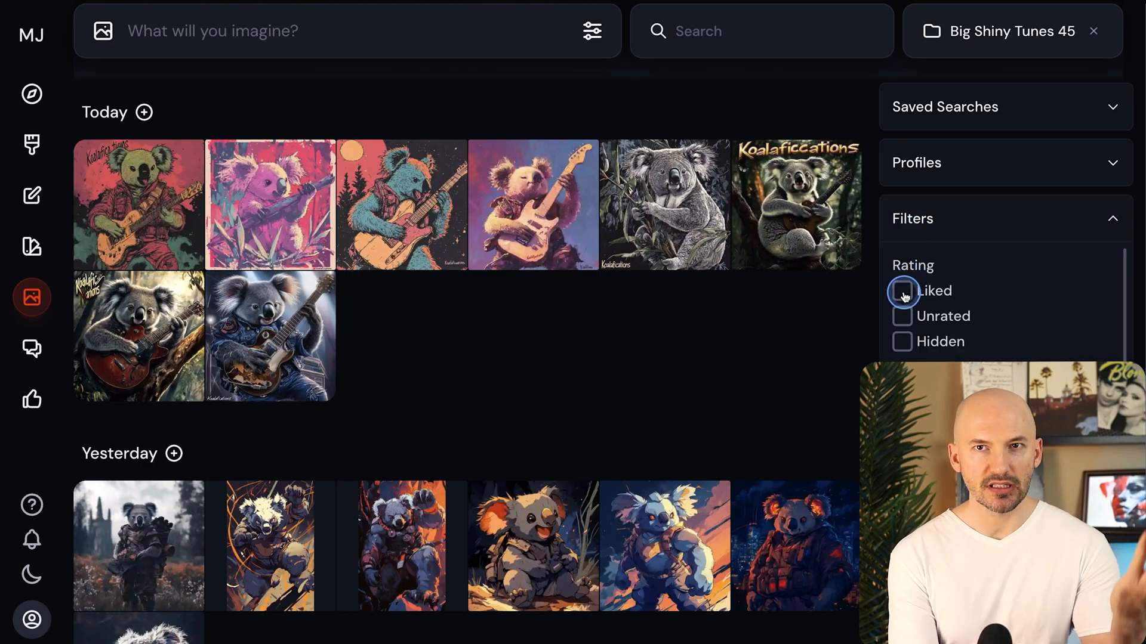
pyautogui.click(901, 291)
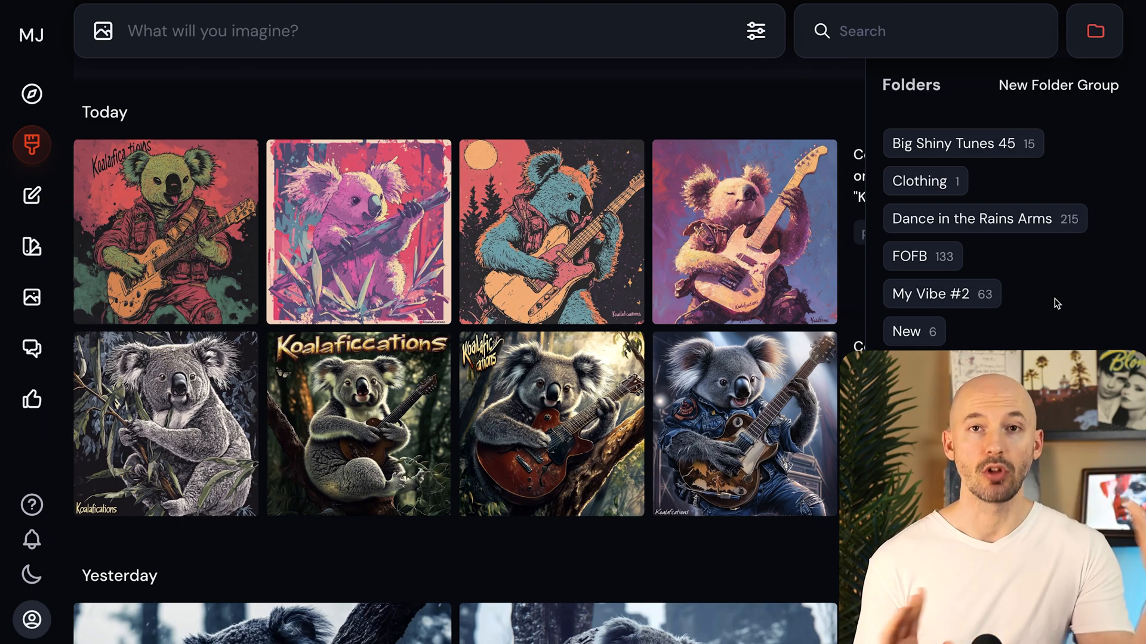
# Open the My Vibe #2 folder and scroll through its 63 images
pyautogui.click(932, 294)
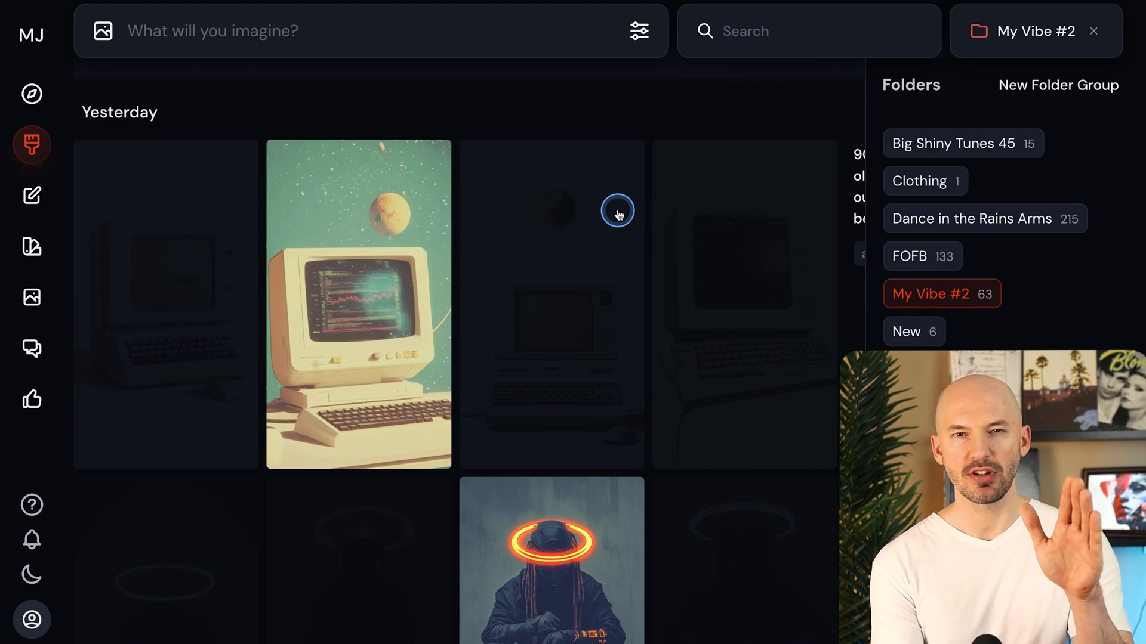
pyautogui.scroll(-3)
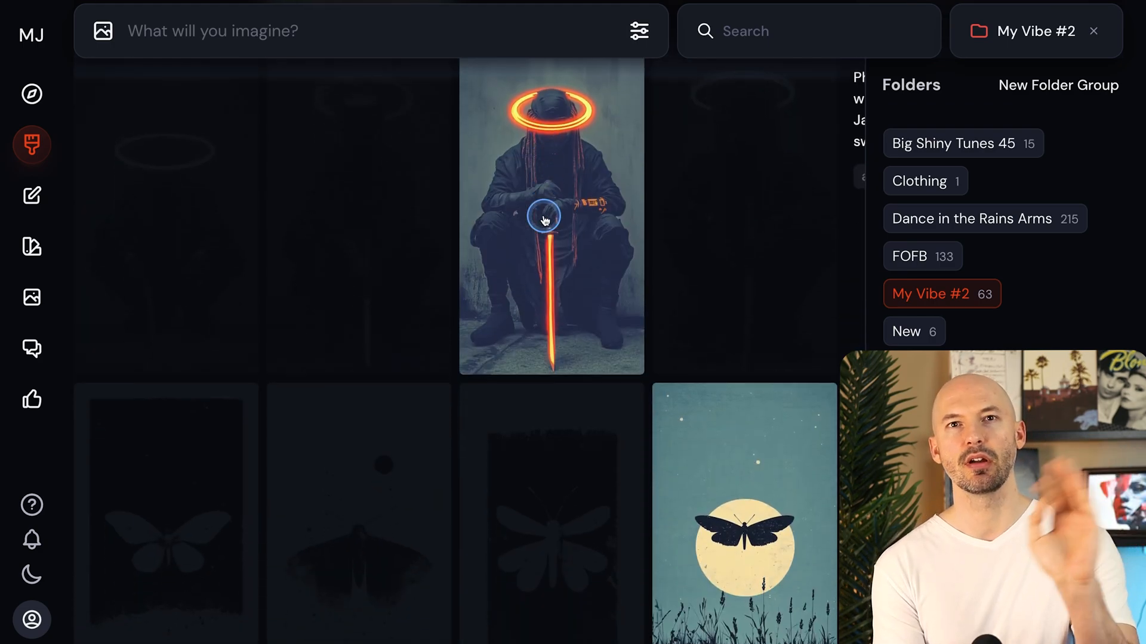
pyautogui.scroll(-3)
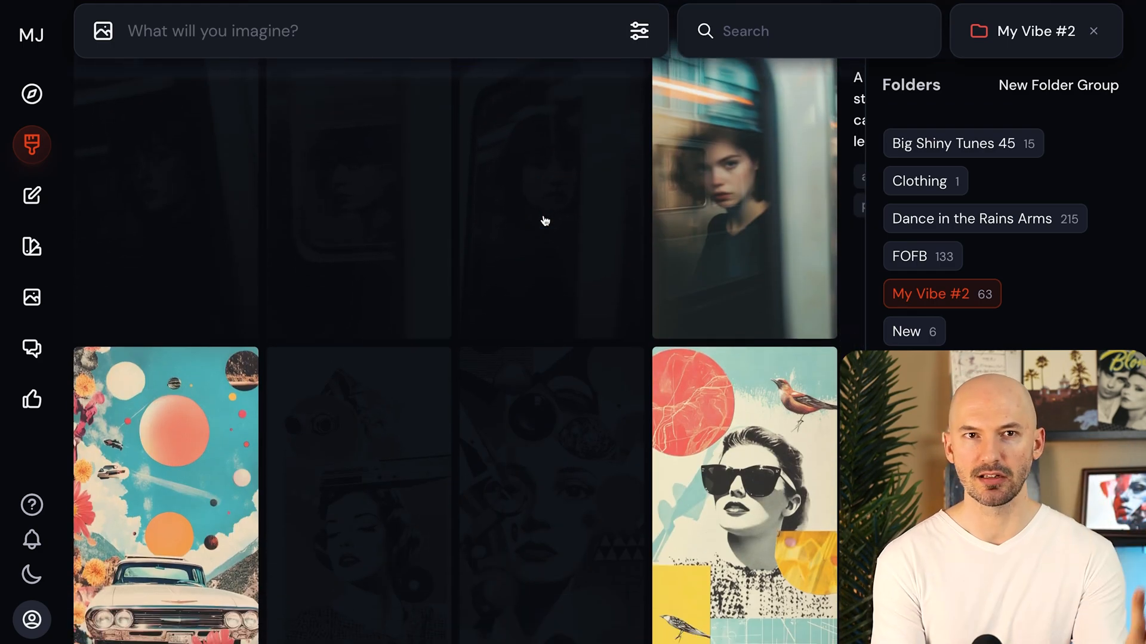
pyautogui.scroll(-3)
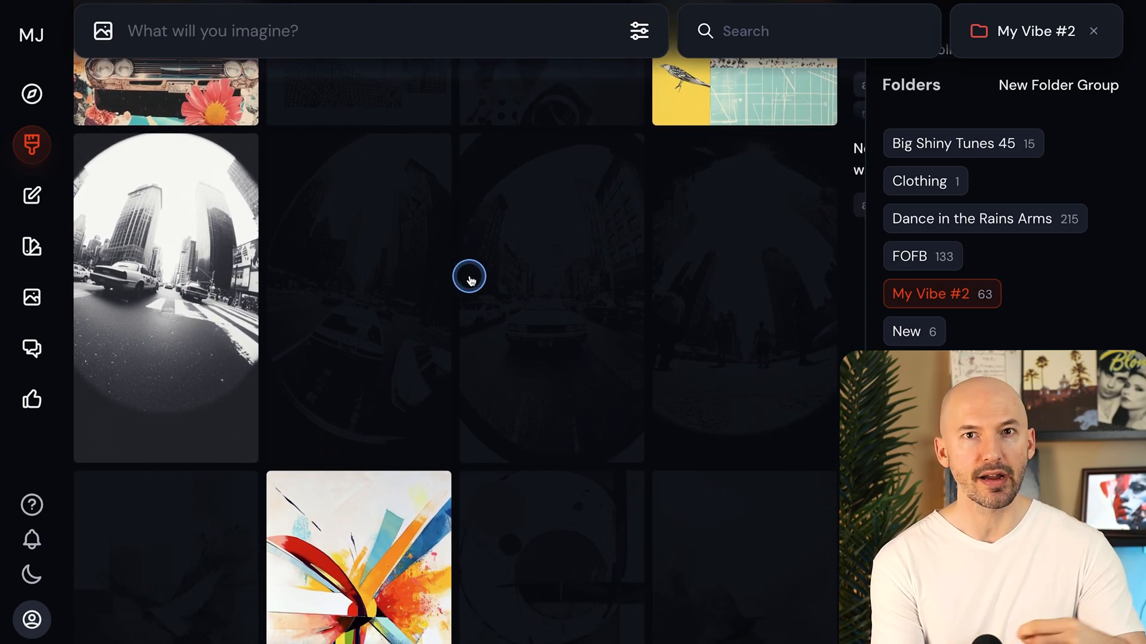
pyautogui.scroll(-3)
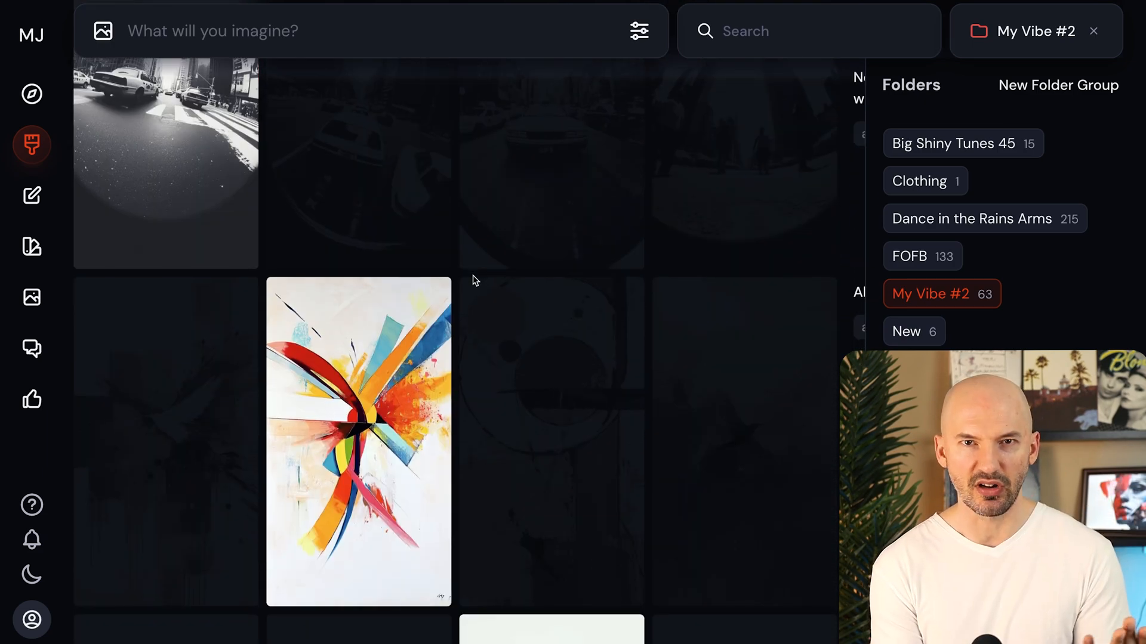
pyautogui.scroll(-3)
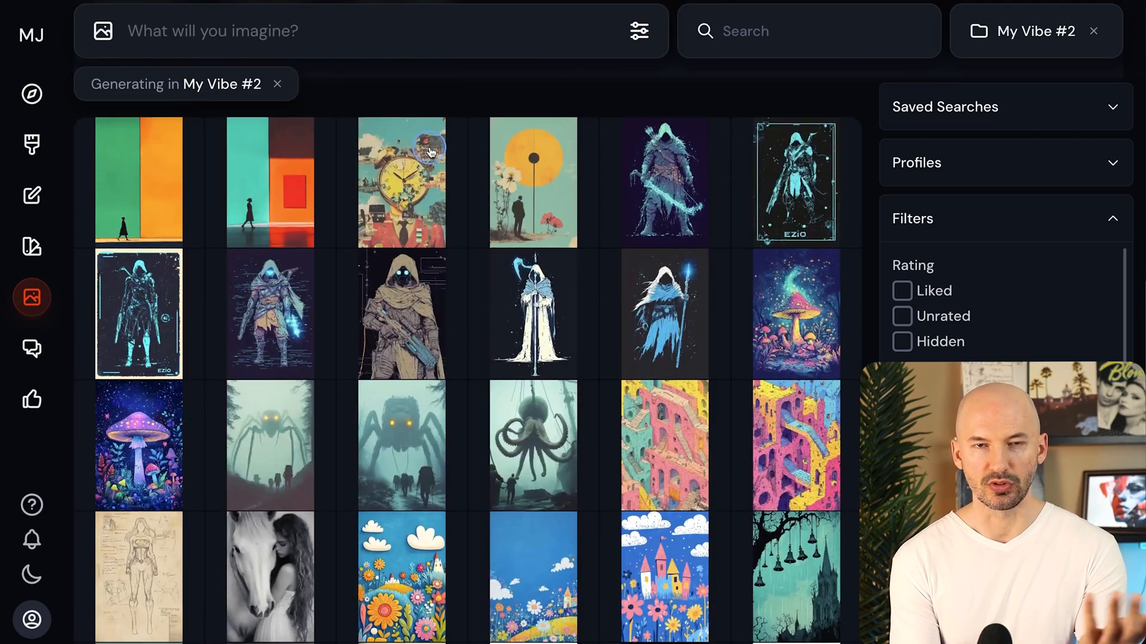
# Scroll further, return to recent creations, and close the enlarged abstract artwork
pyautogui.scroll(-3)
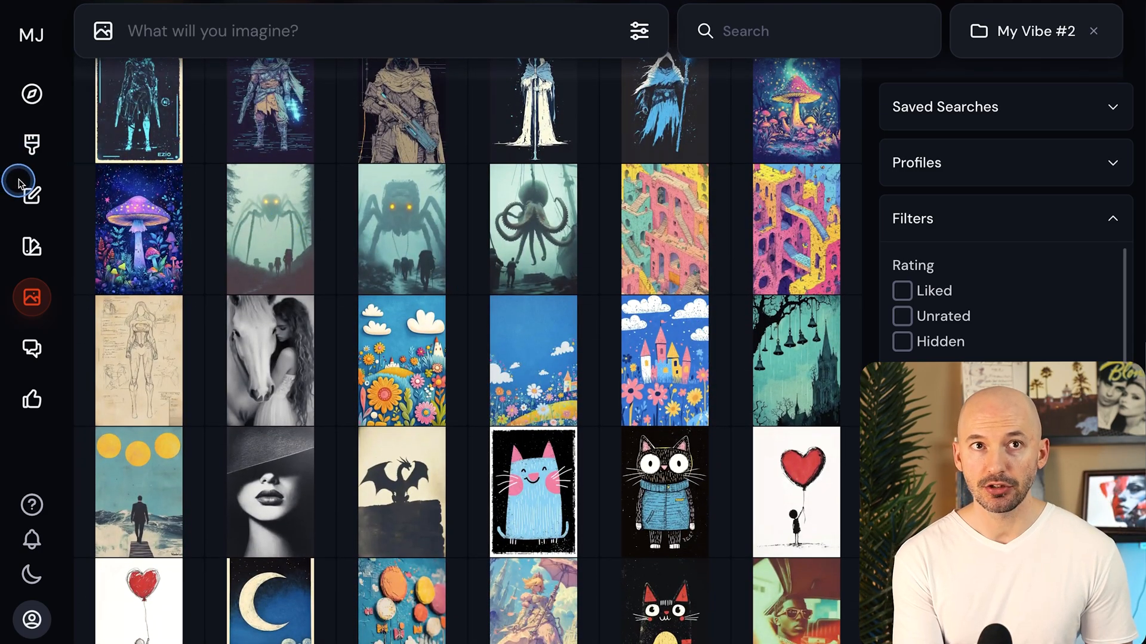
pyautogui.click(31, 144)
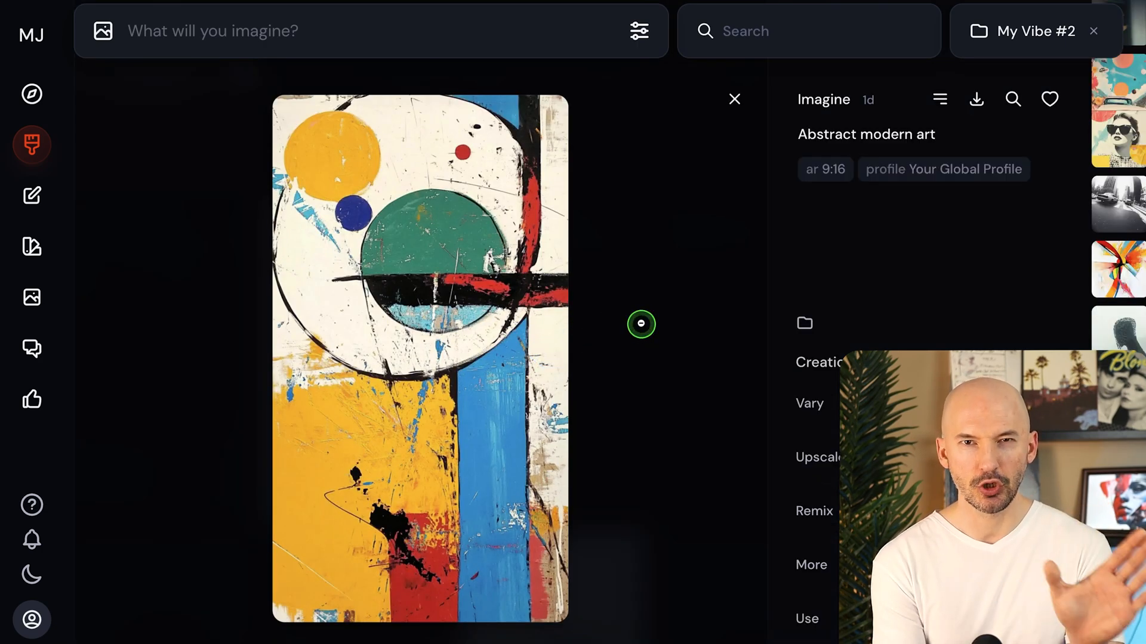
pyautogui.click(733, 98)
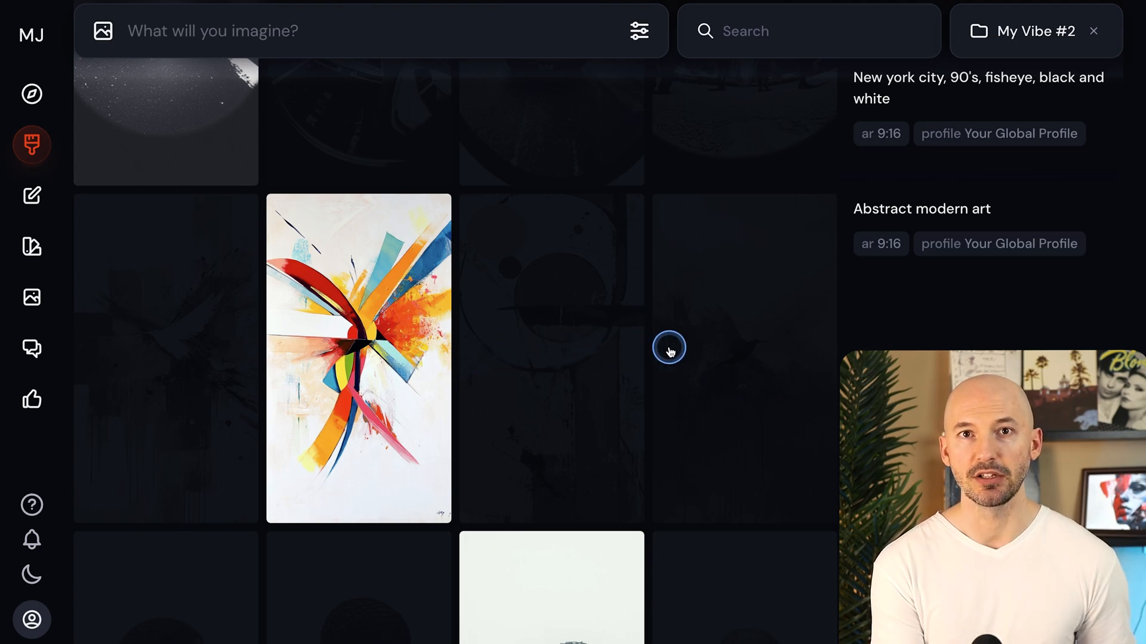
# Enlarge the colourful bird painting, view its folder choices, and bring up saved searches
pyautogui.click(669, 349)
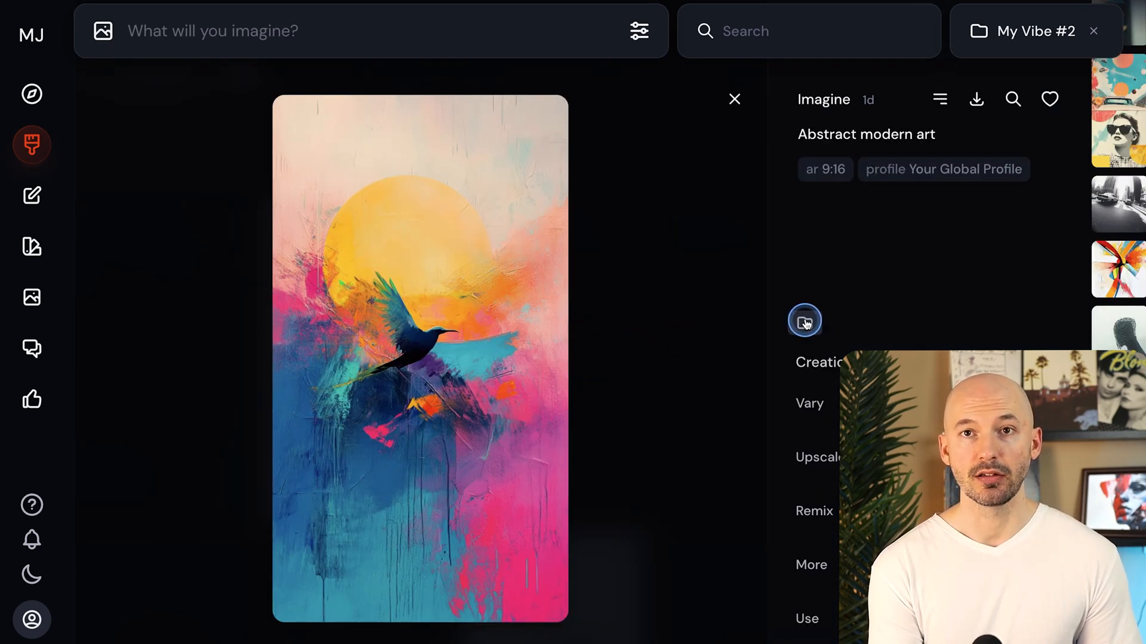
pyautogui.click(804, 322)
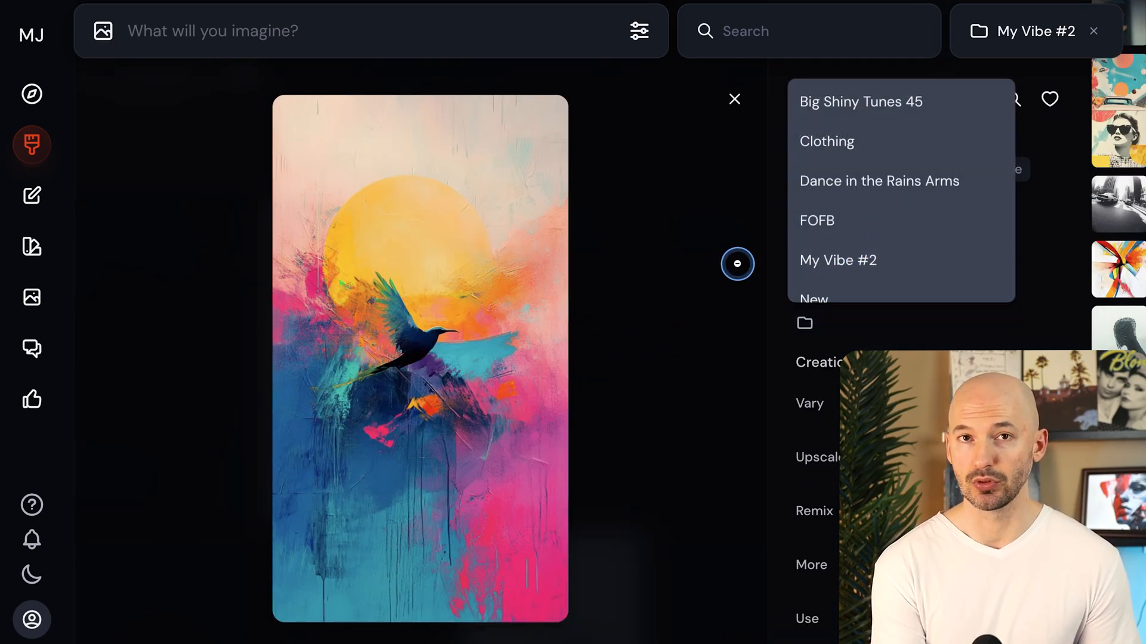
pyautogui.click(734, 99)
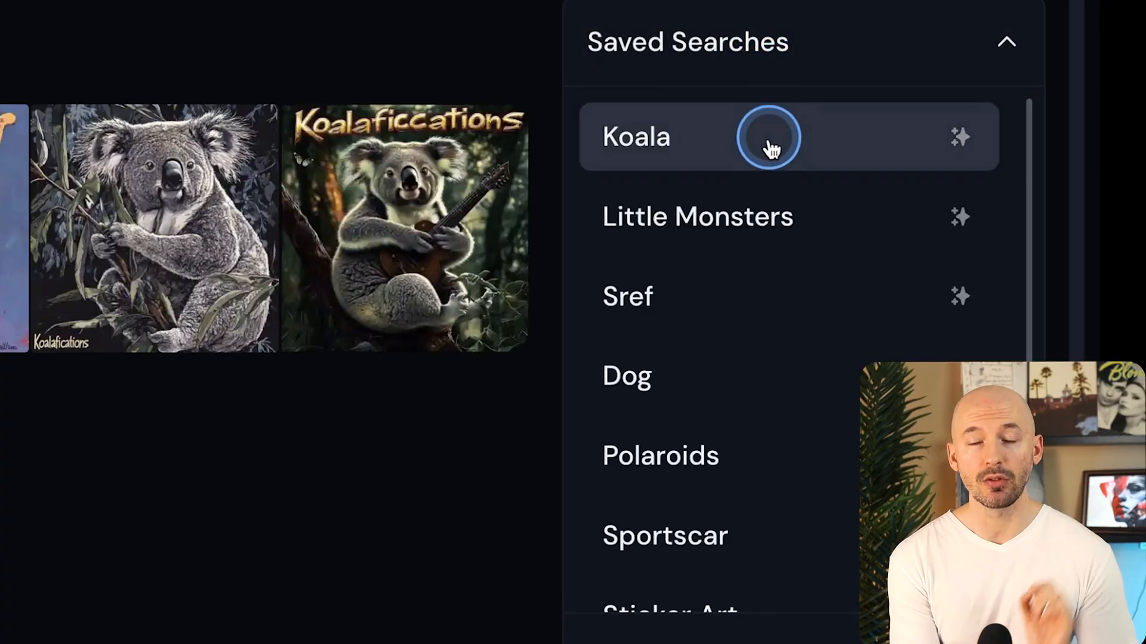
# Choose the Koala saved search and filter its results to the Big Shiny Tunes 45 folder
pyautogui.click(788, 137)
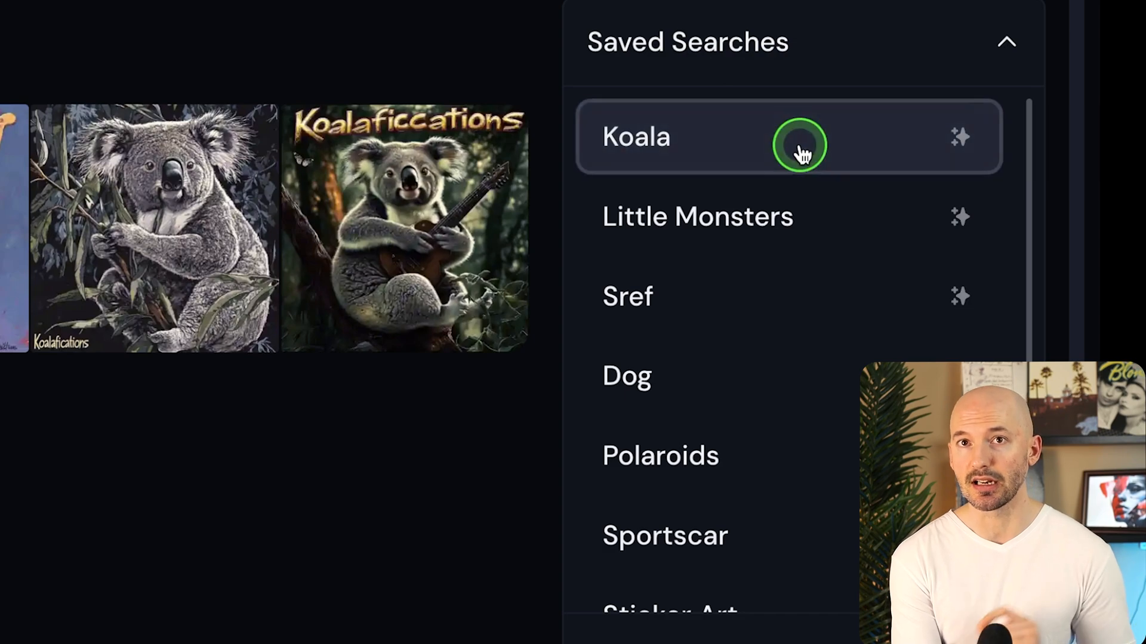
pyautogui.click(961, 137)
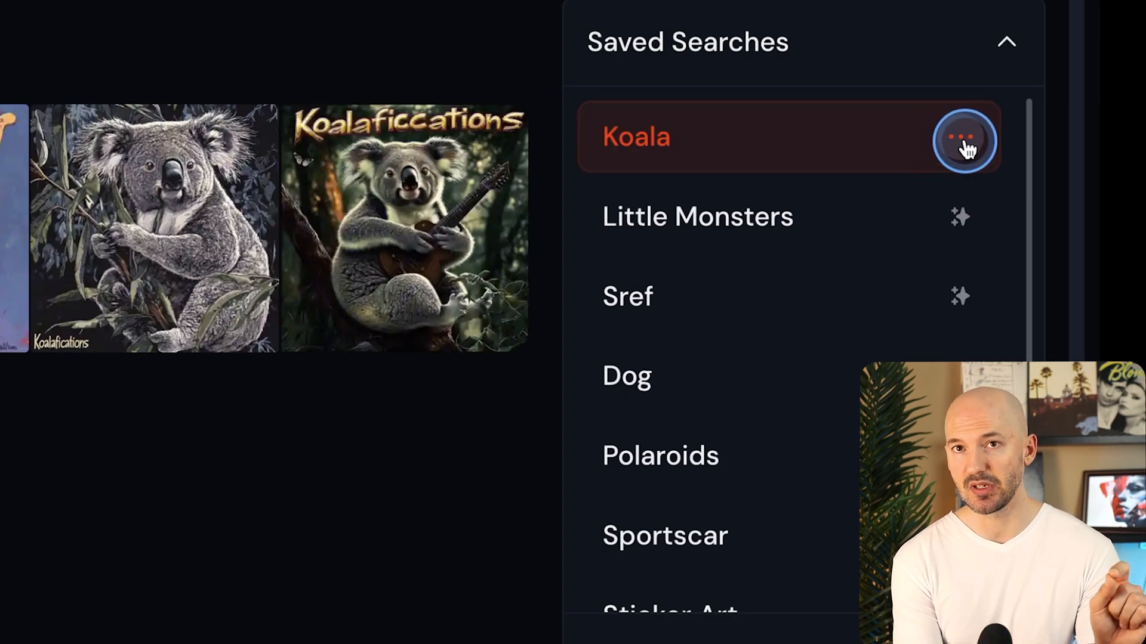
pyautogui.click(963, 140)
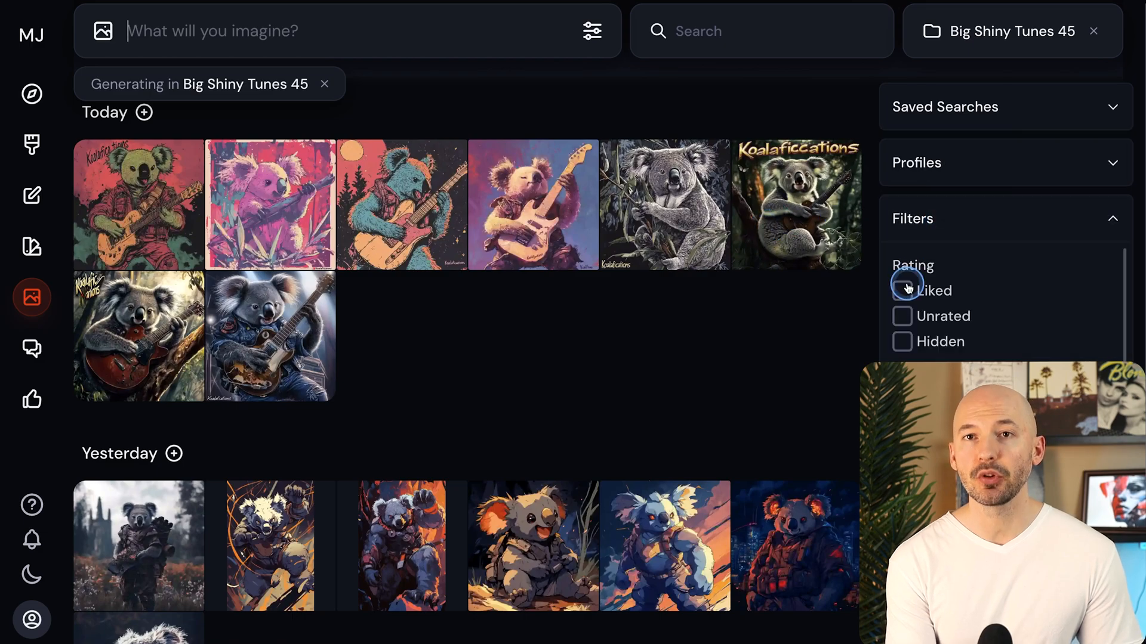
# Filter to Liked rating, select all four liked koala images, and show bulk actions
pyautogui.click(902, 290)
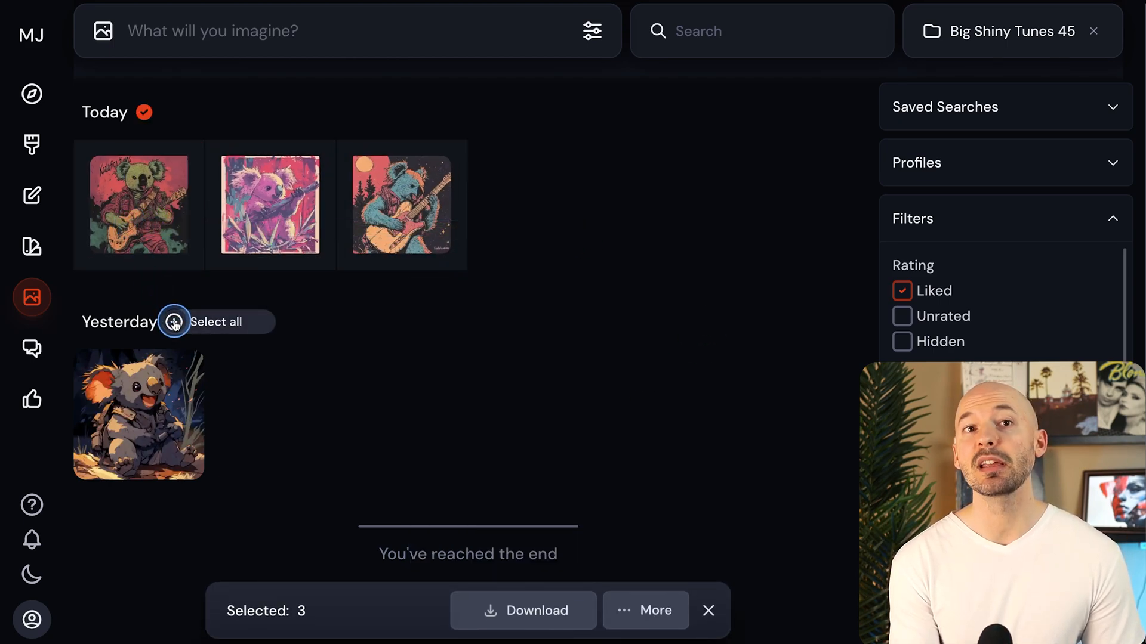
pyautogui.click(173, 322)
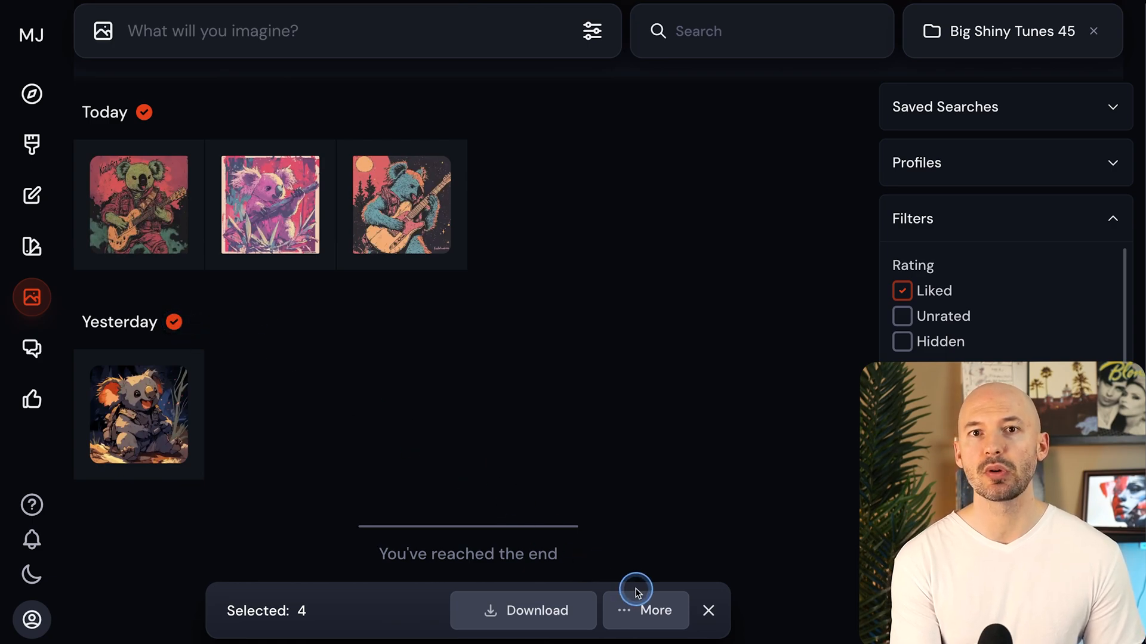
pyautogui.click(644, 610)
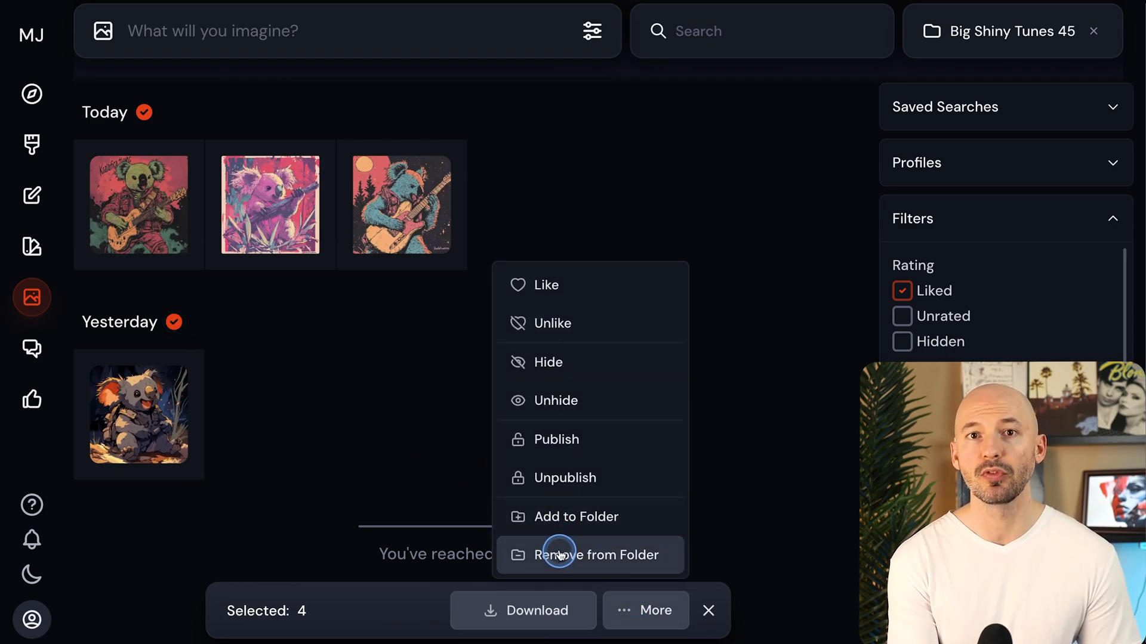
pyautogui.moveTo(577, 517)
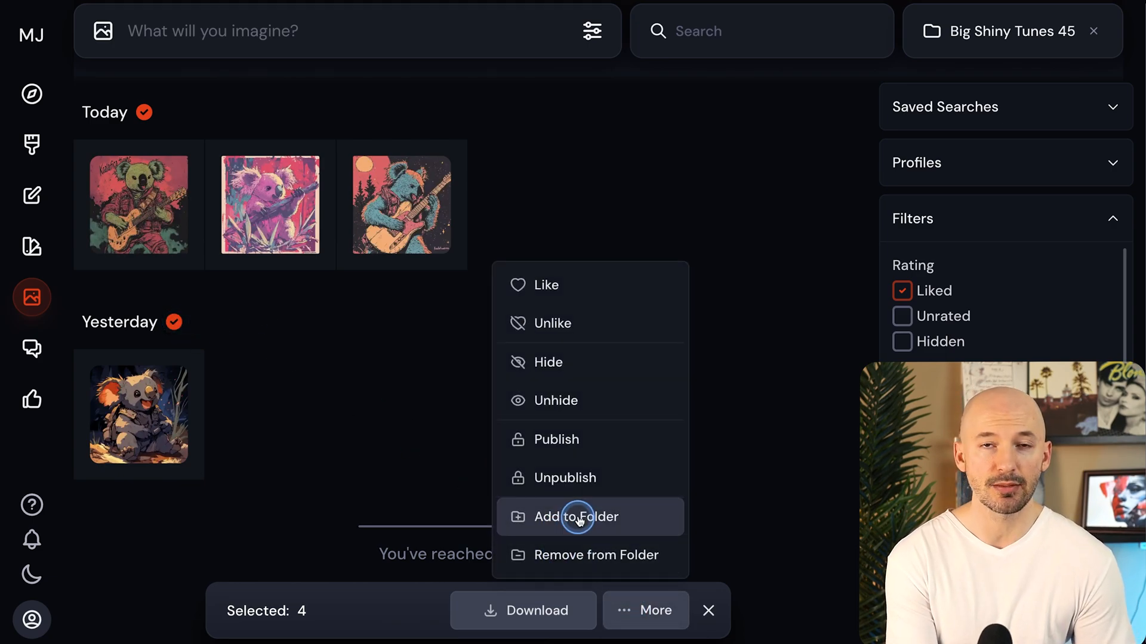